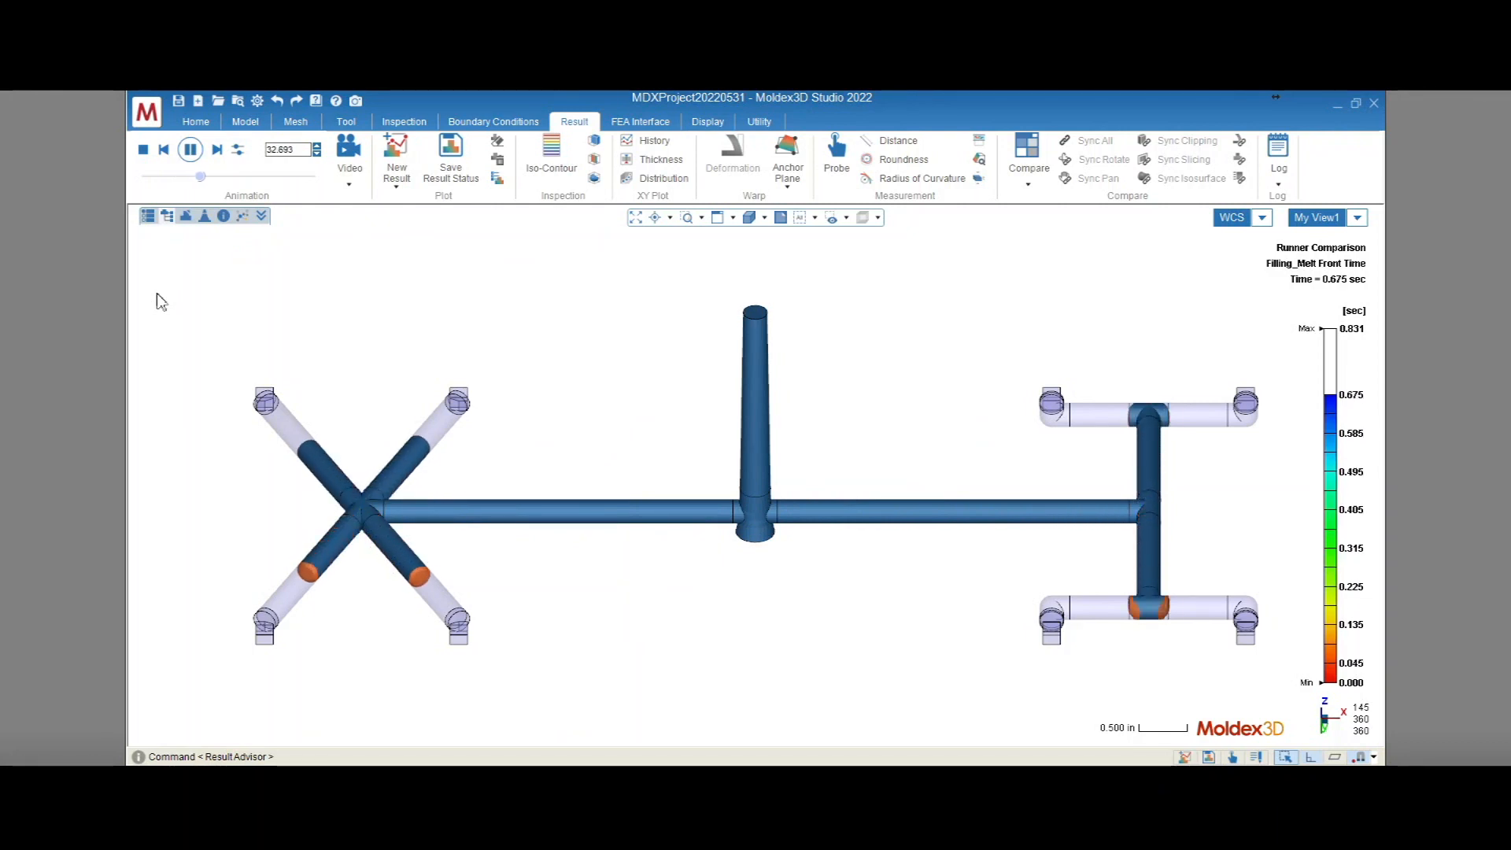
# Step: Stop the filling animation and display the hexa-meshed runner model of both layouts
pyautogui.click(190, 149)
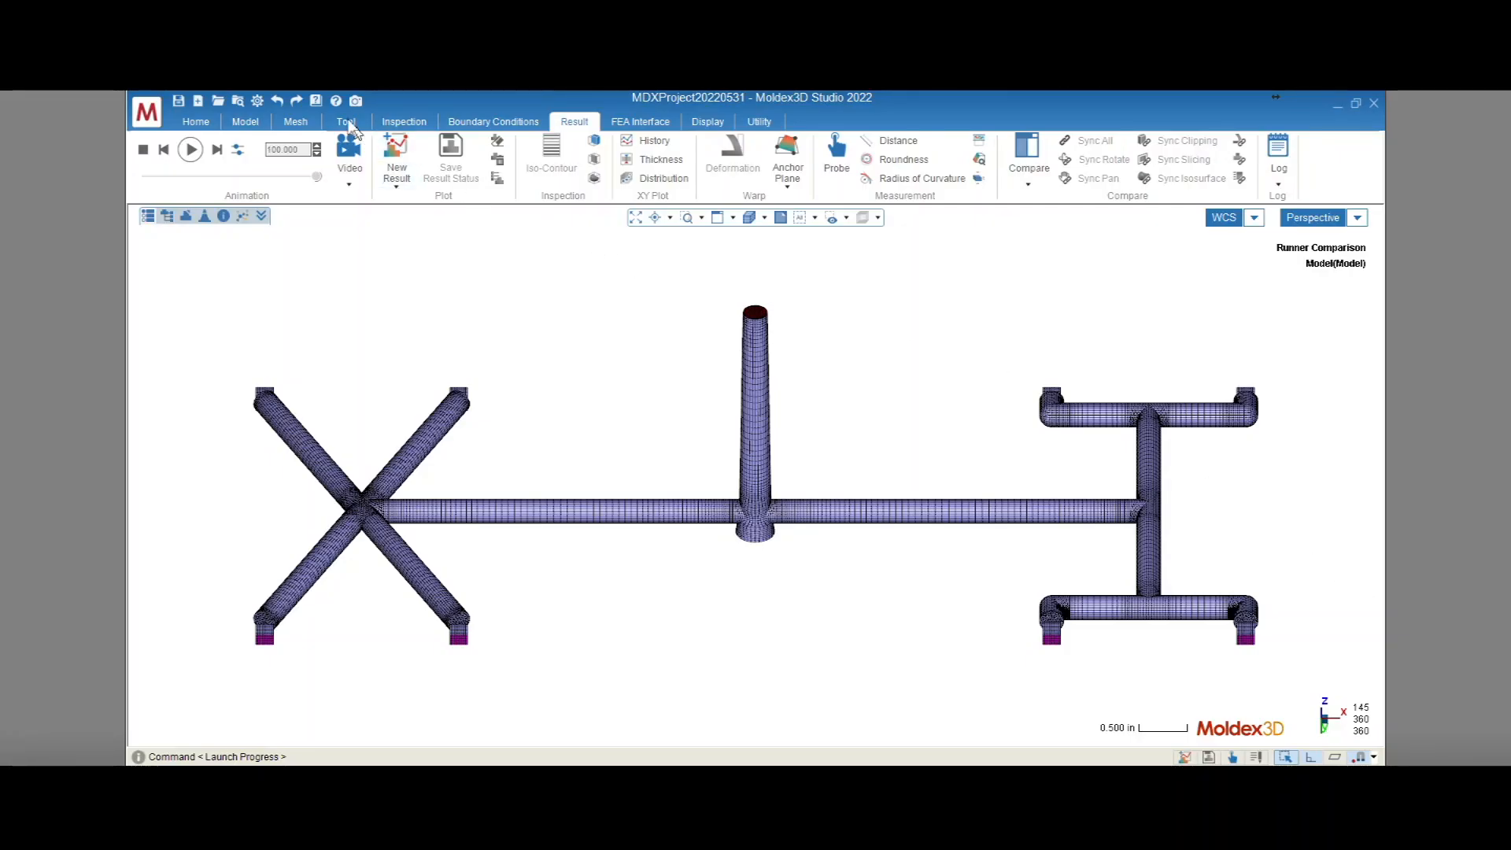
# Step: Cut away the hexa mesh at the sprue junction with Chisel, then restore My View1
pyautogui.click(345, 121)
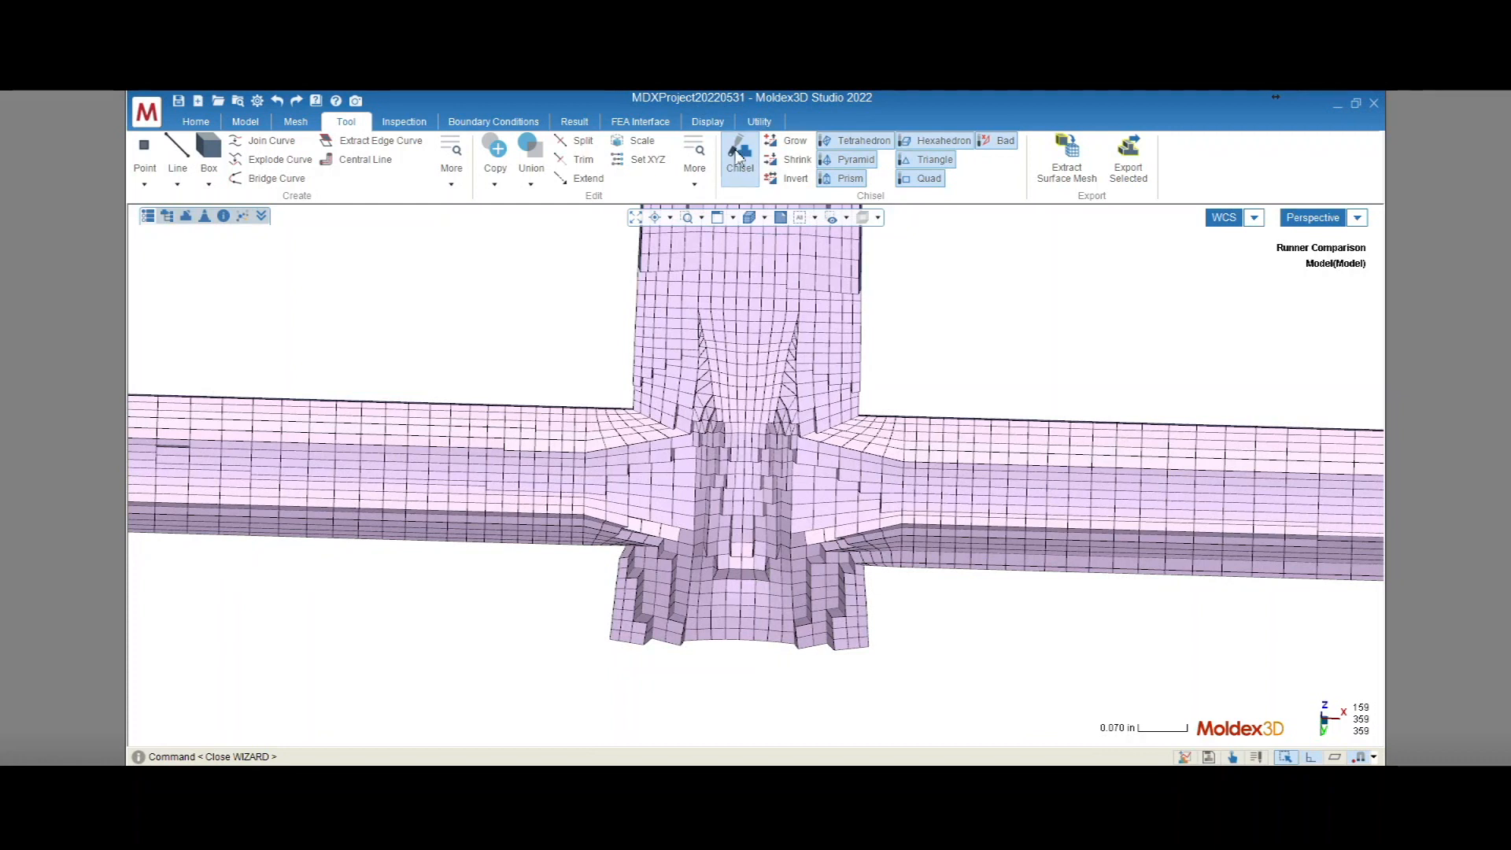
pyautogui.click(1356, 217)
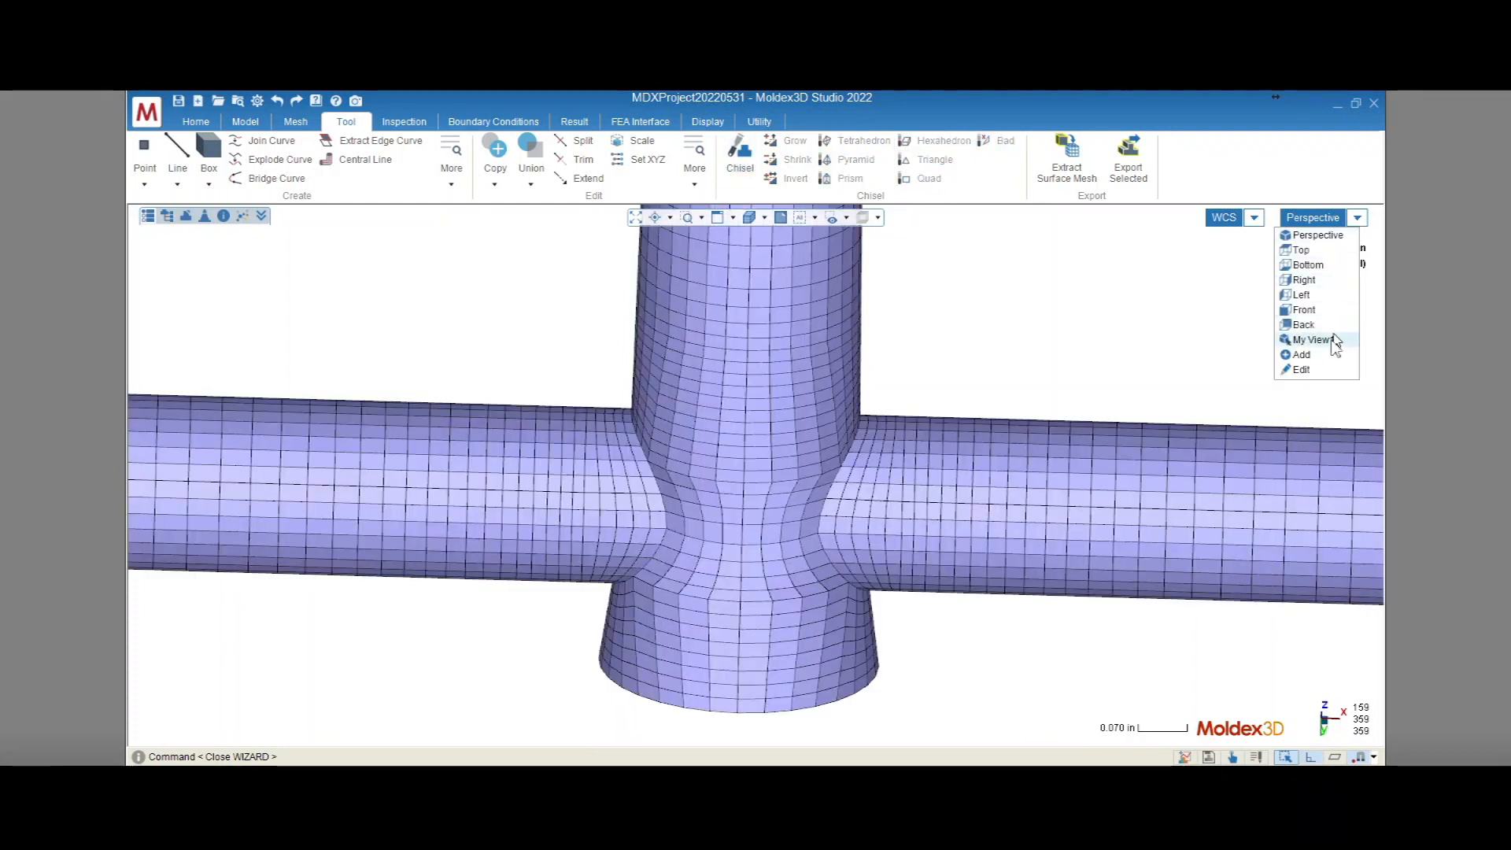
pyautogui.click(1312, 339)
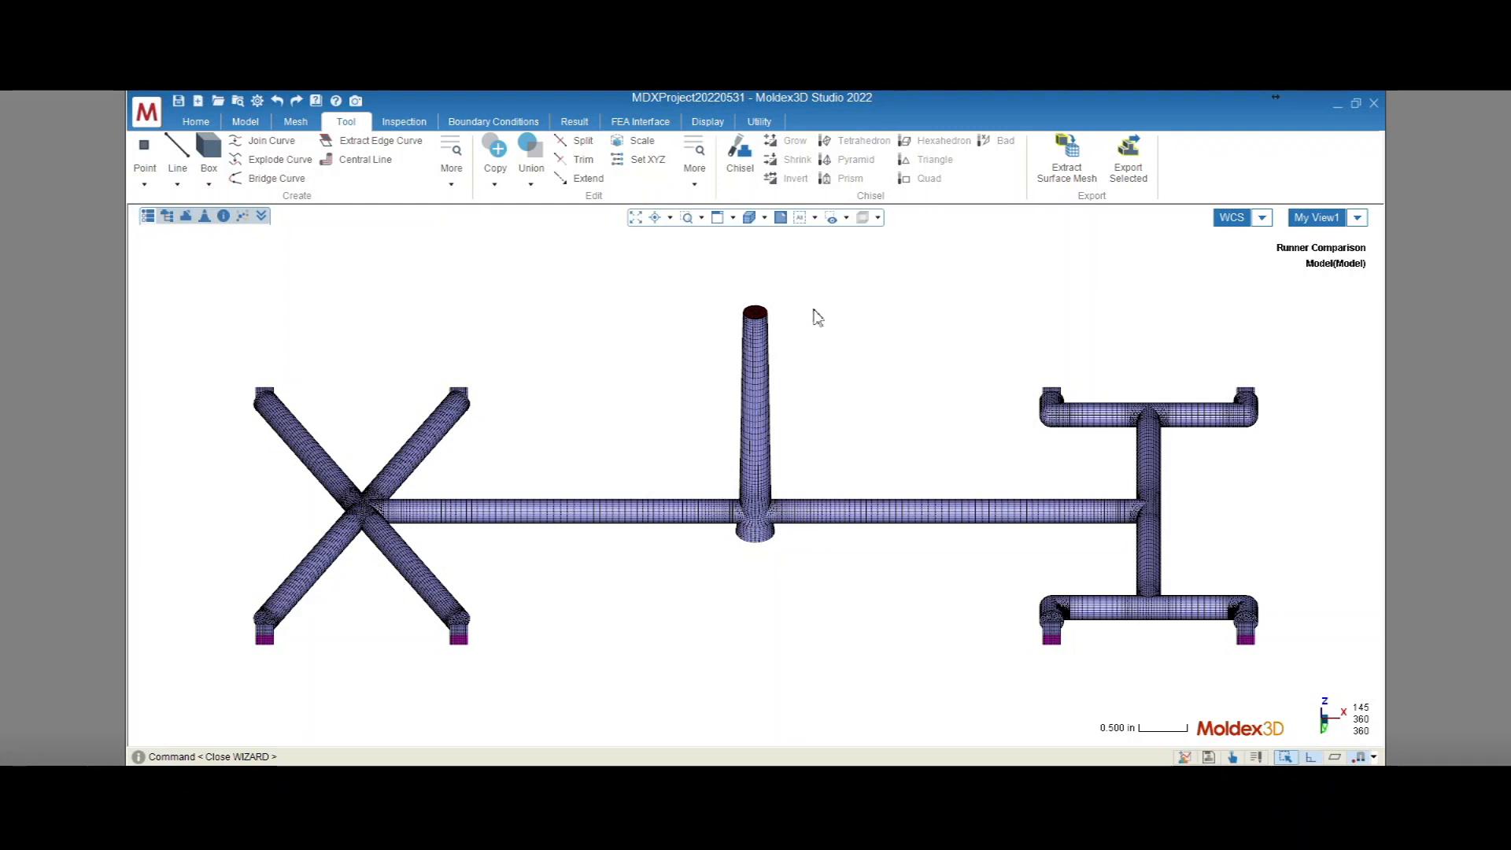
pyautogui.click(245, 120)
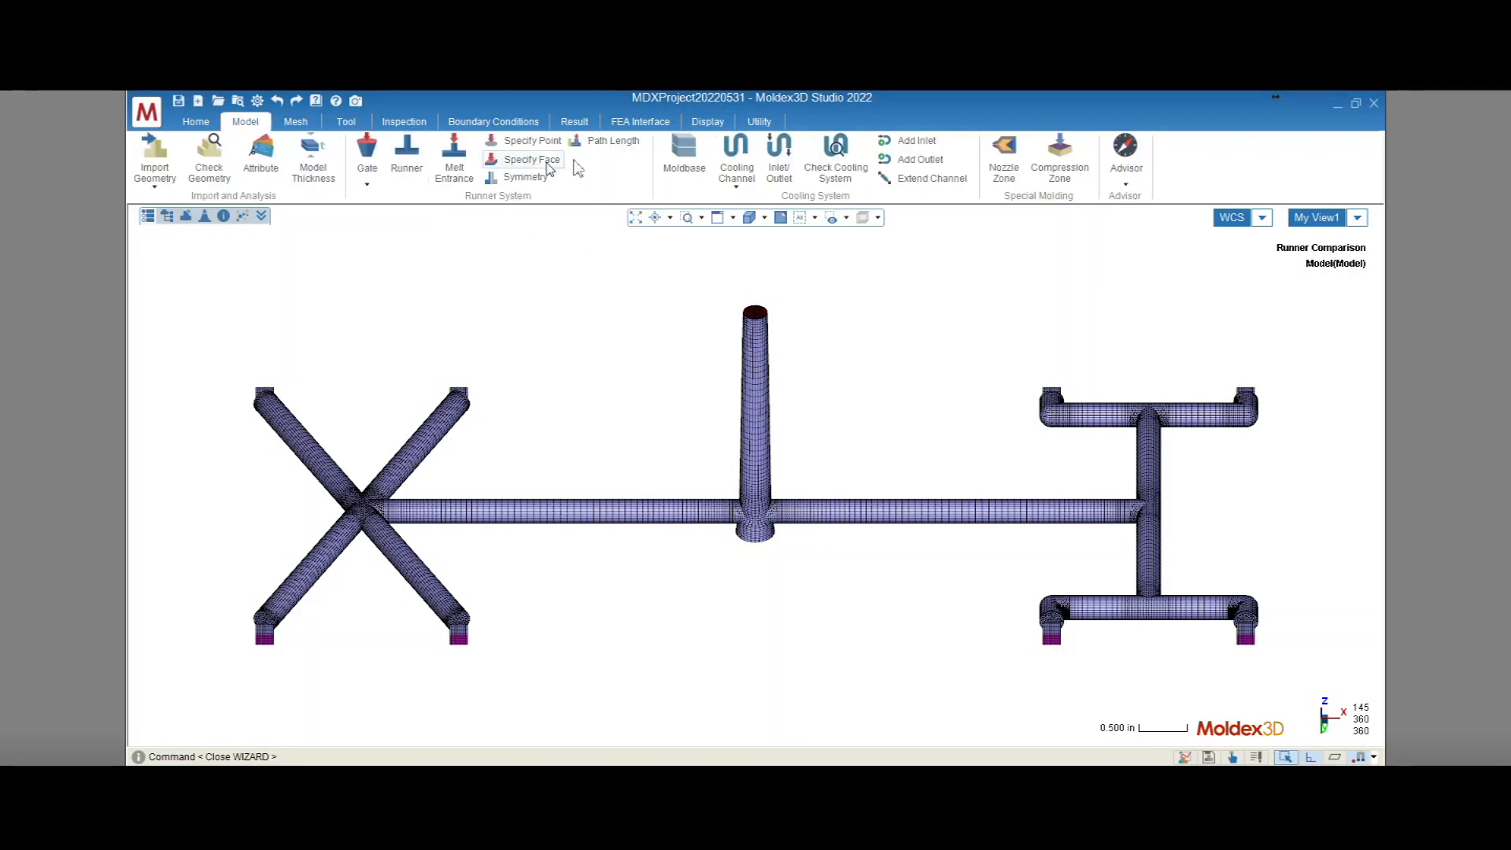
# Step: Measure runner path lengths: 9.014 in to X-layout gates, 9.776 in to bracket gates
pyautogui.click(612, 140)
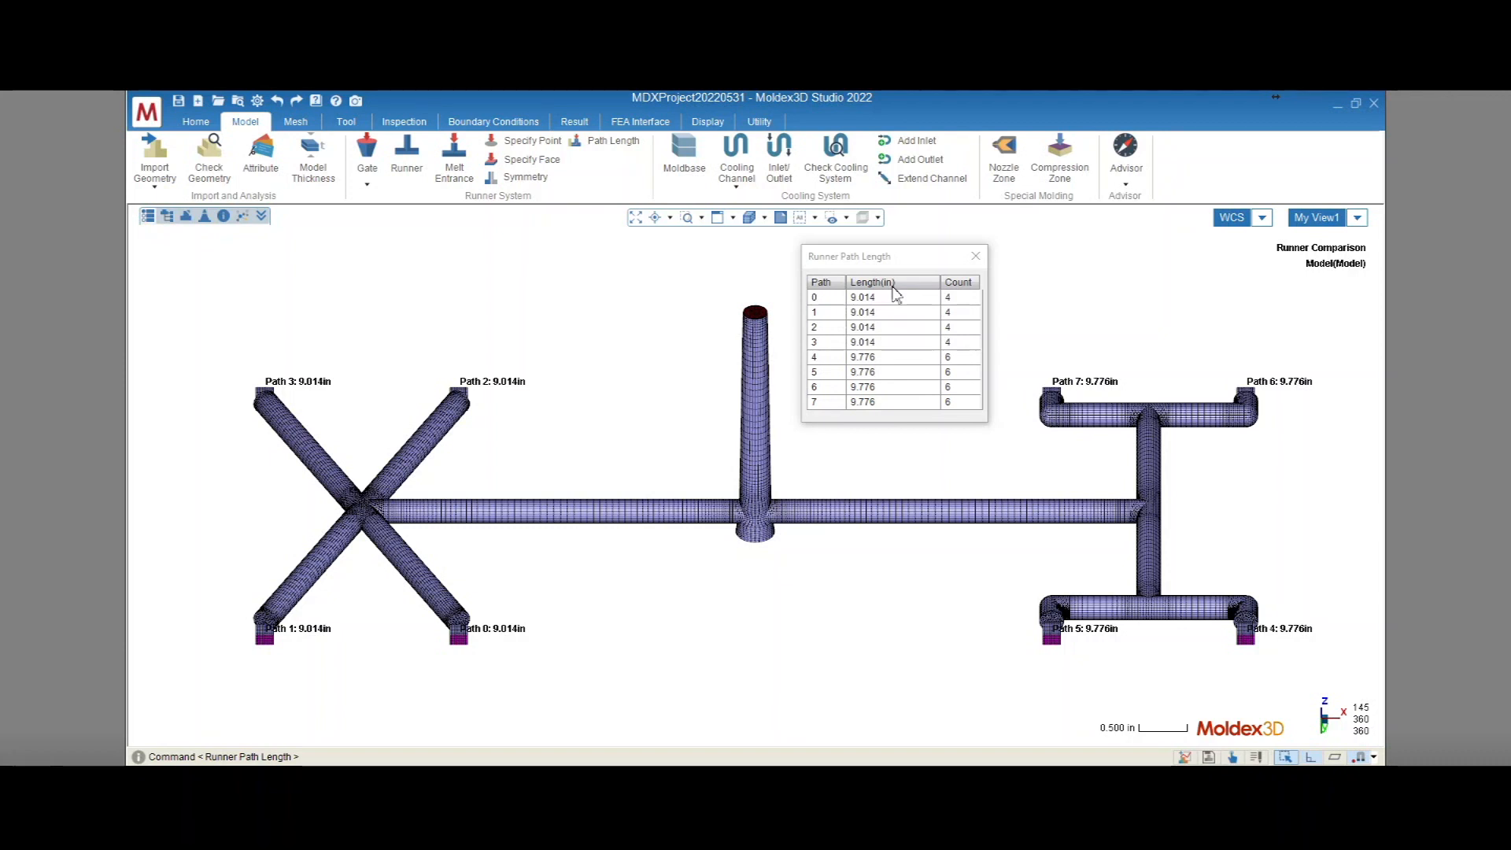
pyautogui.moveTo(365, 523)
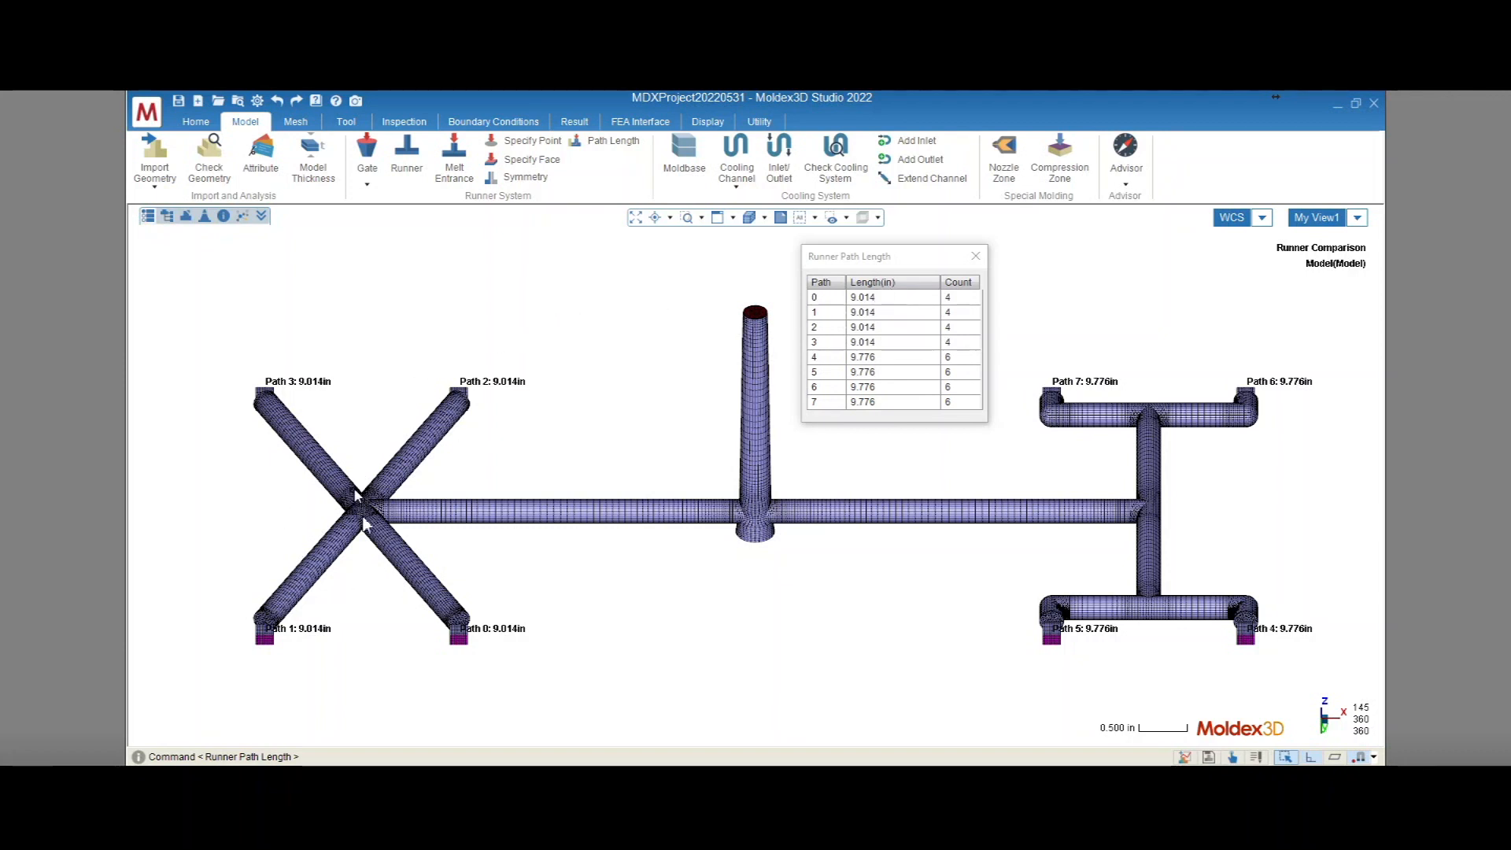
pyautogui.moveTo(1108, 590)
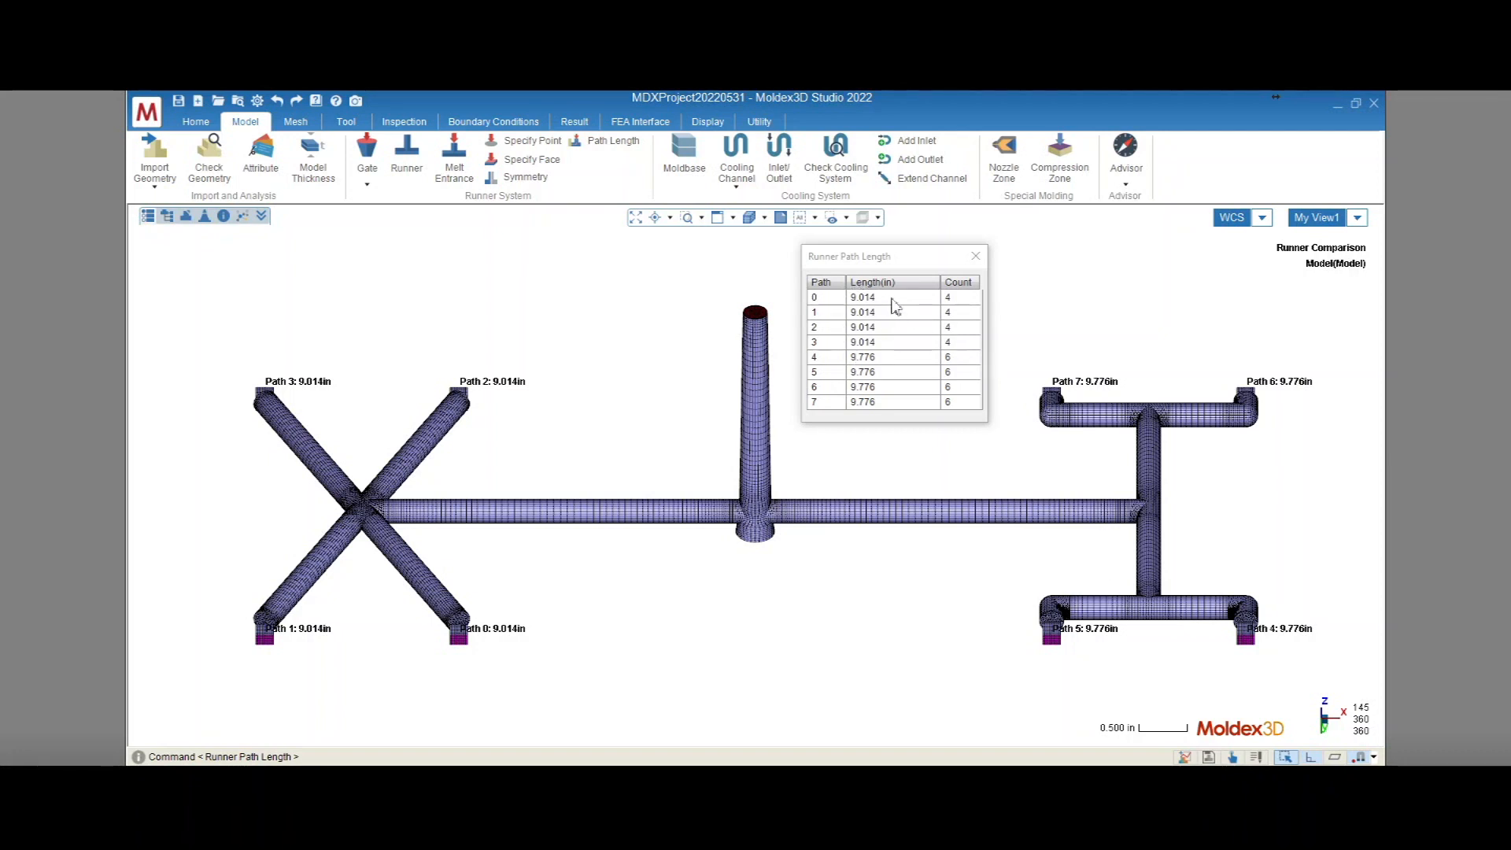
pyautogui.moveTo(893, 304)
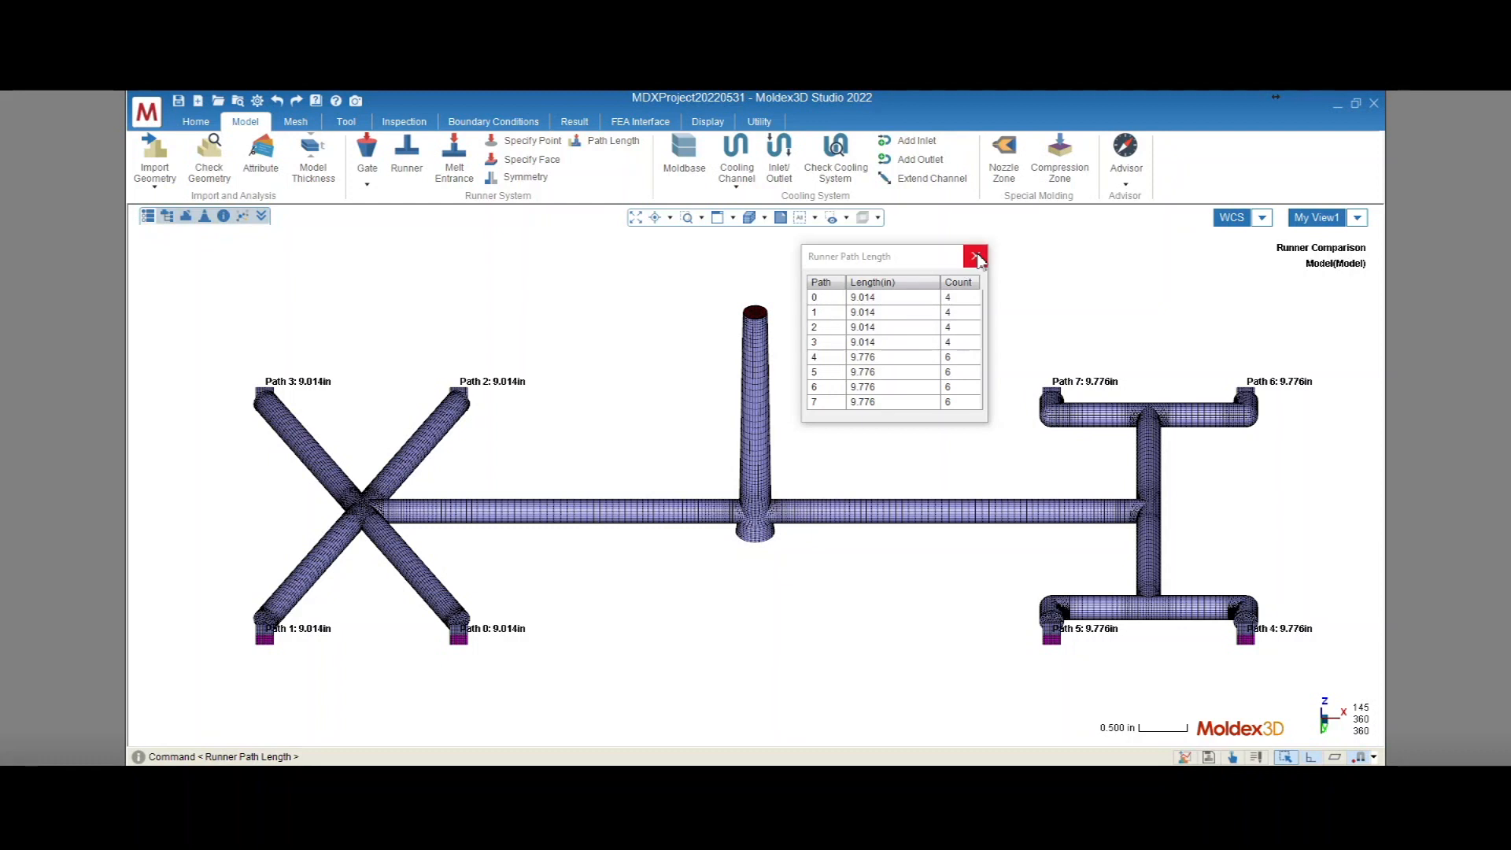
# Step: Replay the Filling melt front across both layouts, then show a clipped end-of-fill temperature result
pyautogui.click(149, 216)
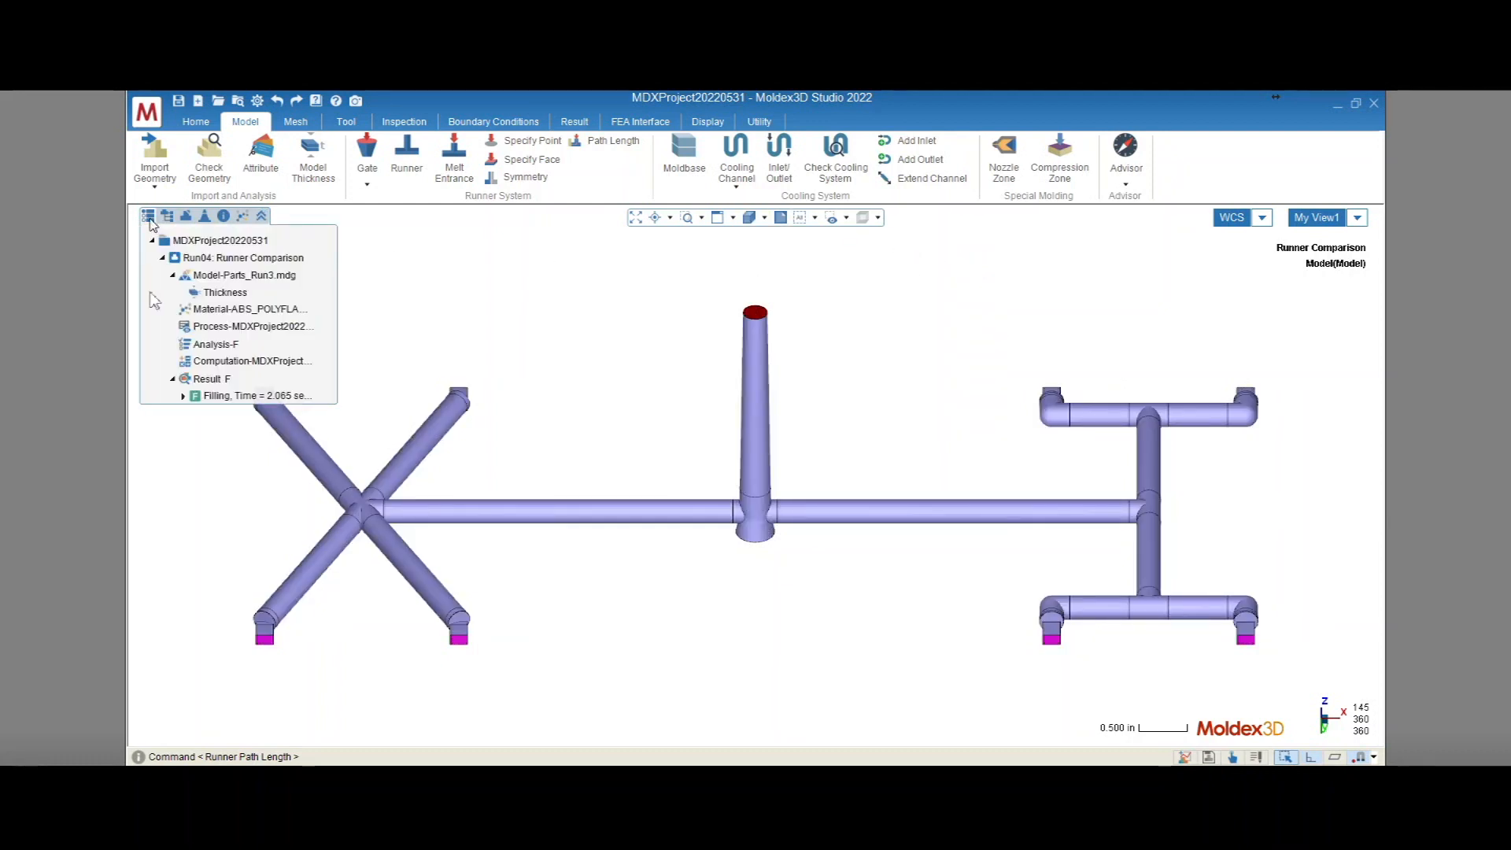
pyautogui.click(261, 215)
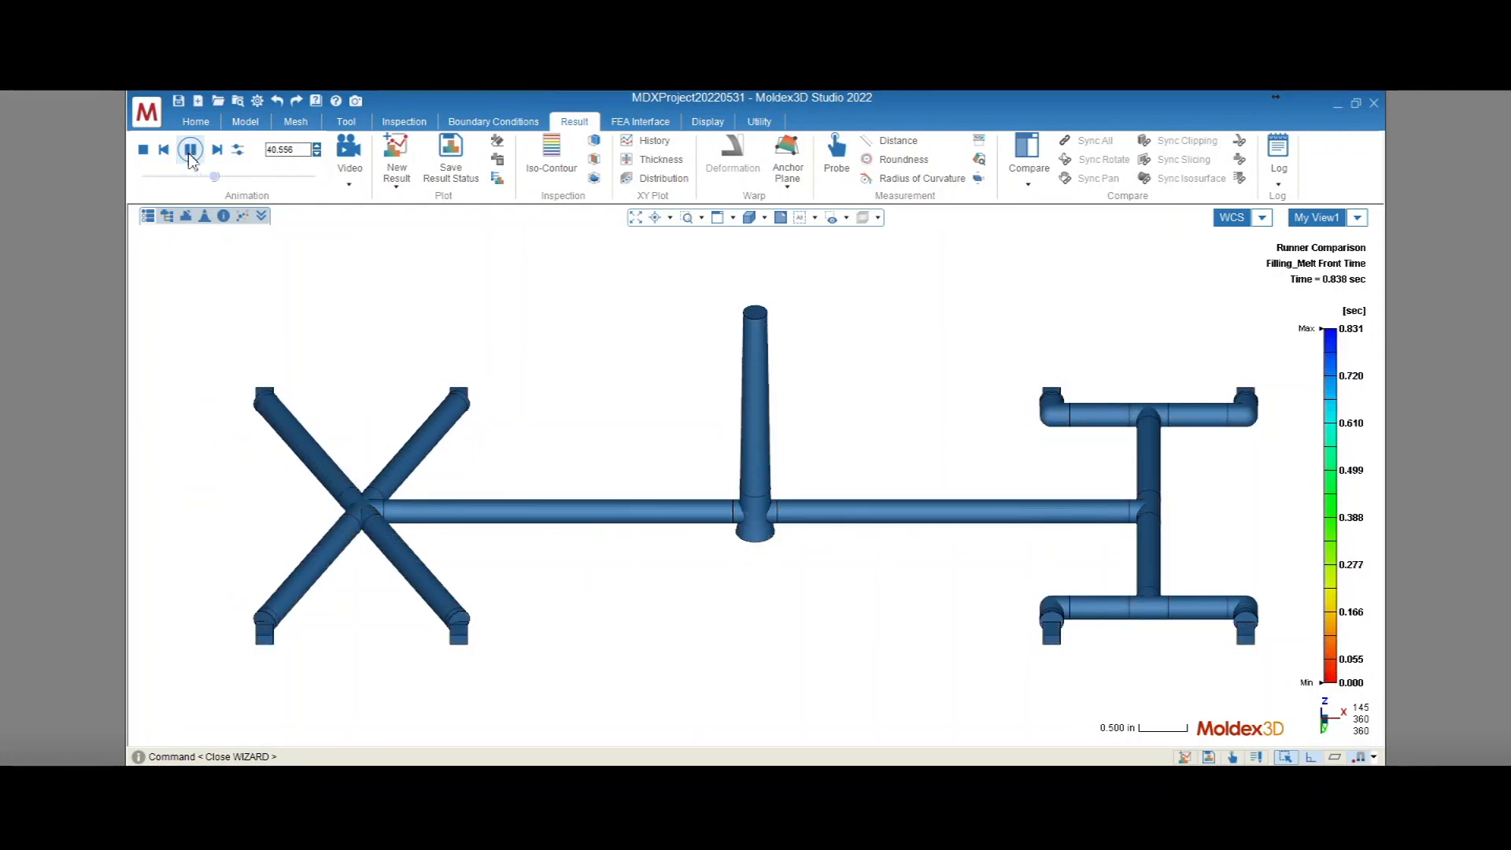
pyautogui.click(189, 149)
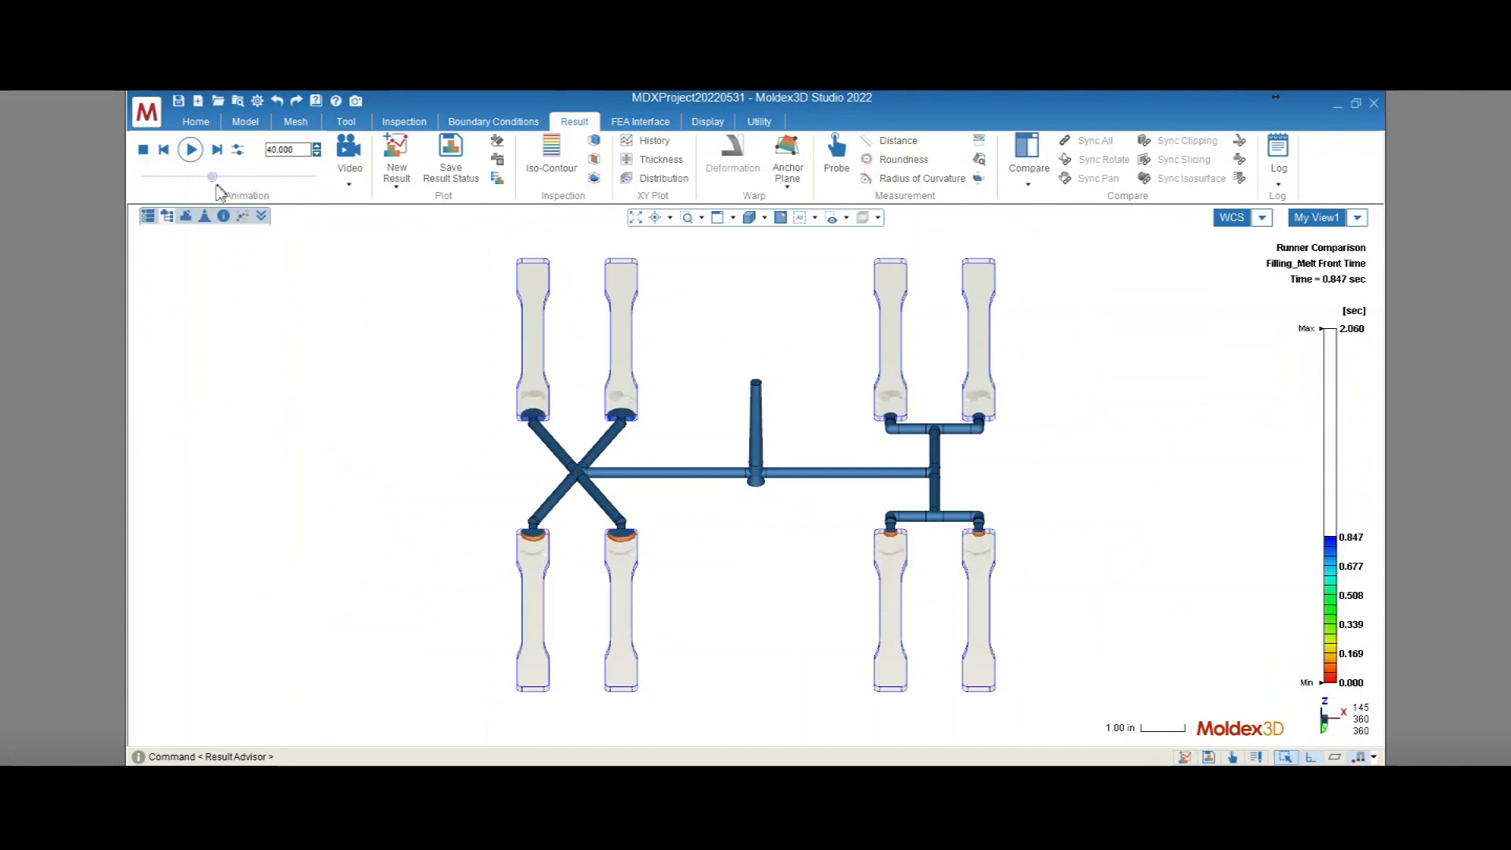
pyautogui.click(189, 150)
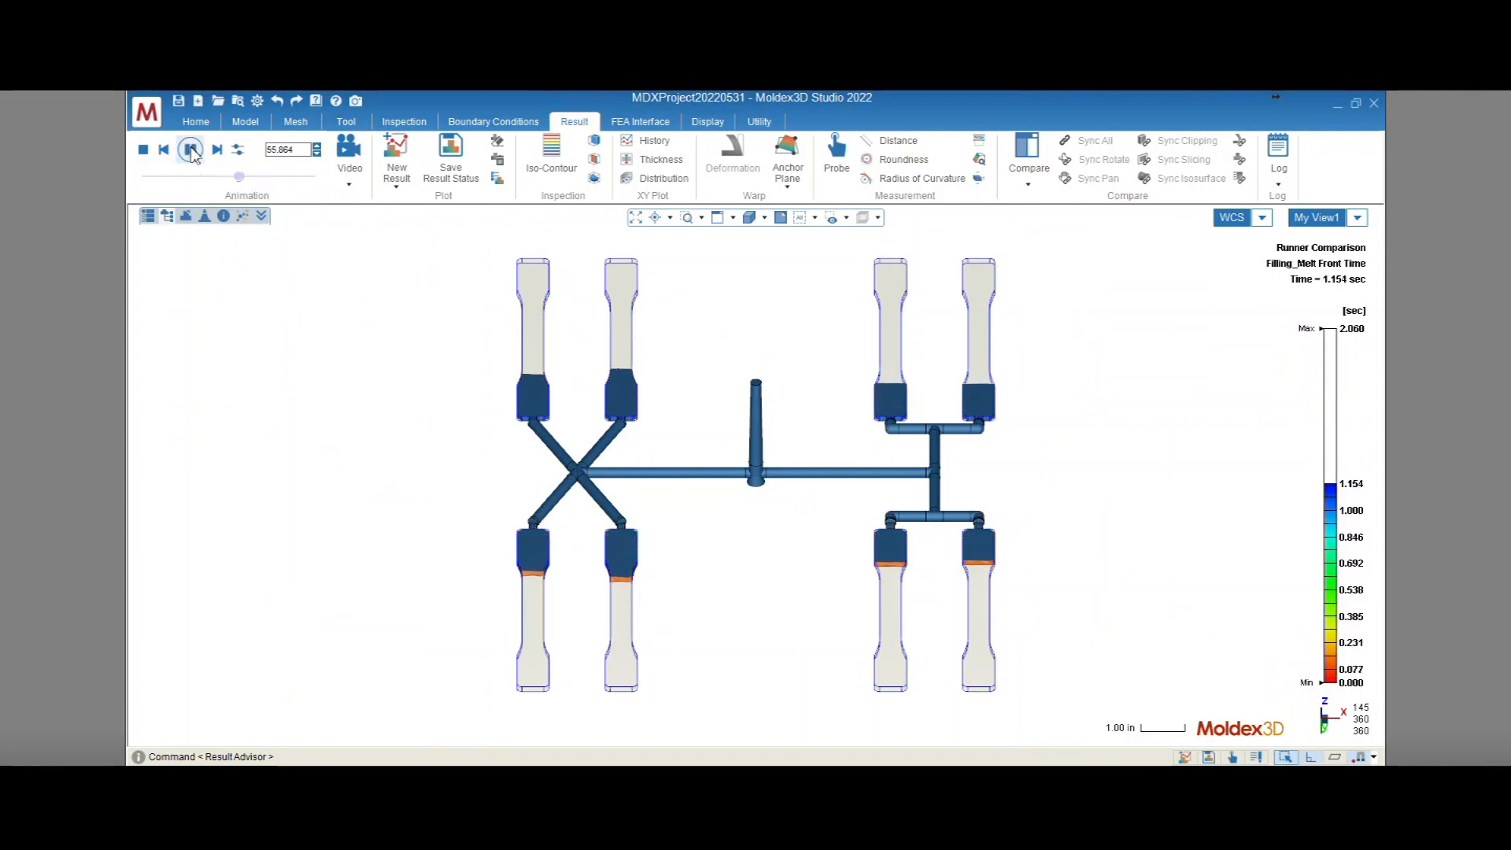
pyautogui.click(191, 150)
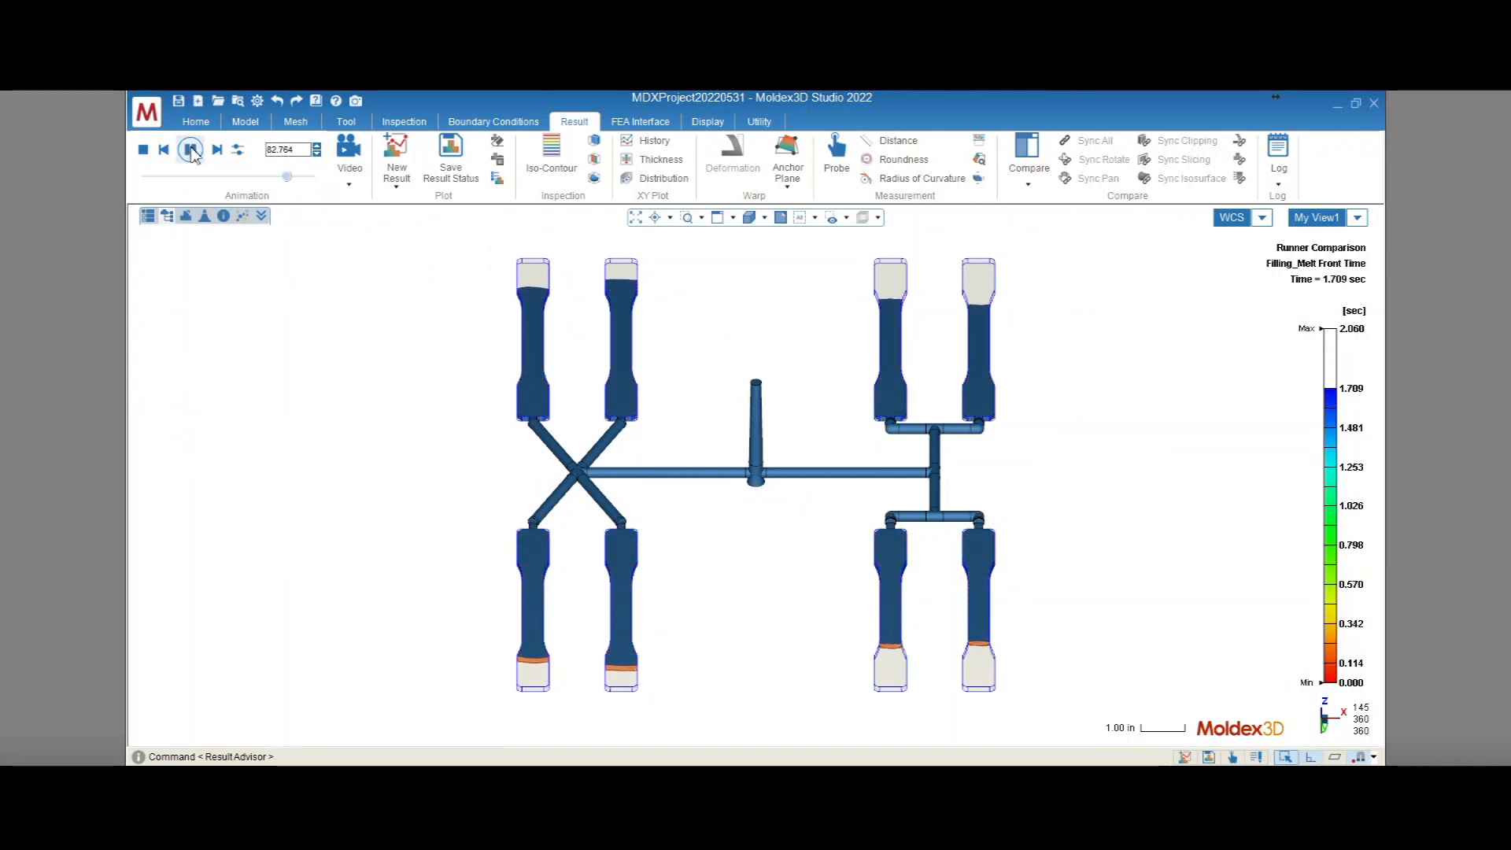
pyautogui.click(163, 150)
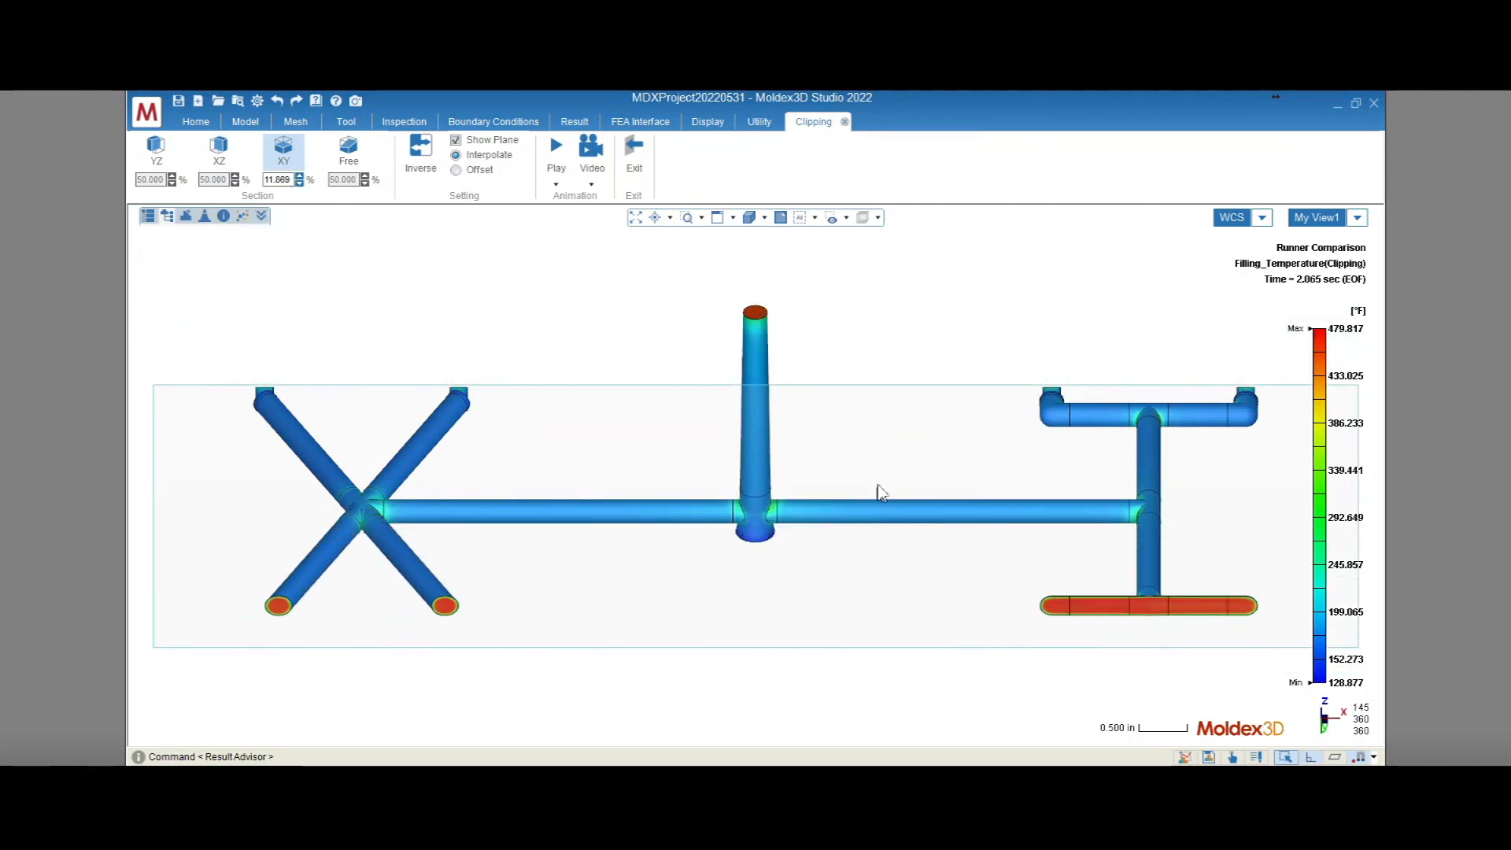
# Step: Show Filling_Temperature as a dynamic isosurface at about 469 °F
pyautogui.click(574, 121)
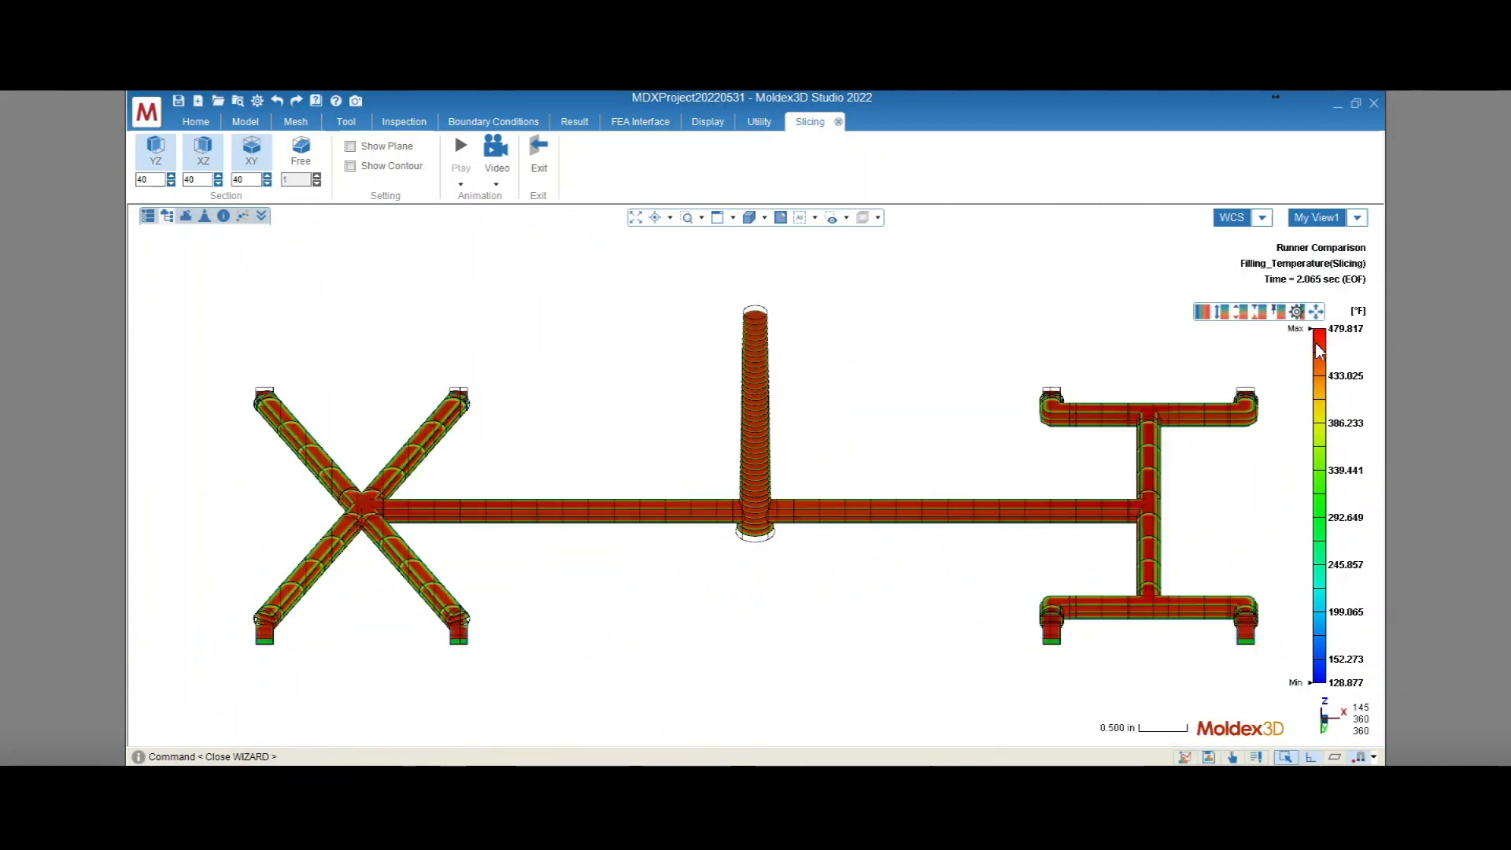
pyautogui.click(574, 120)
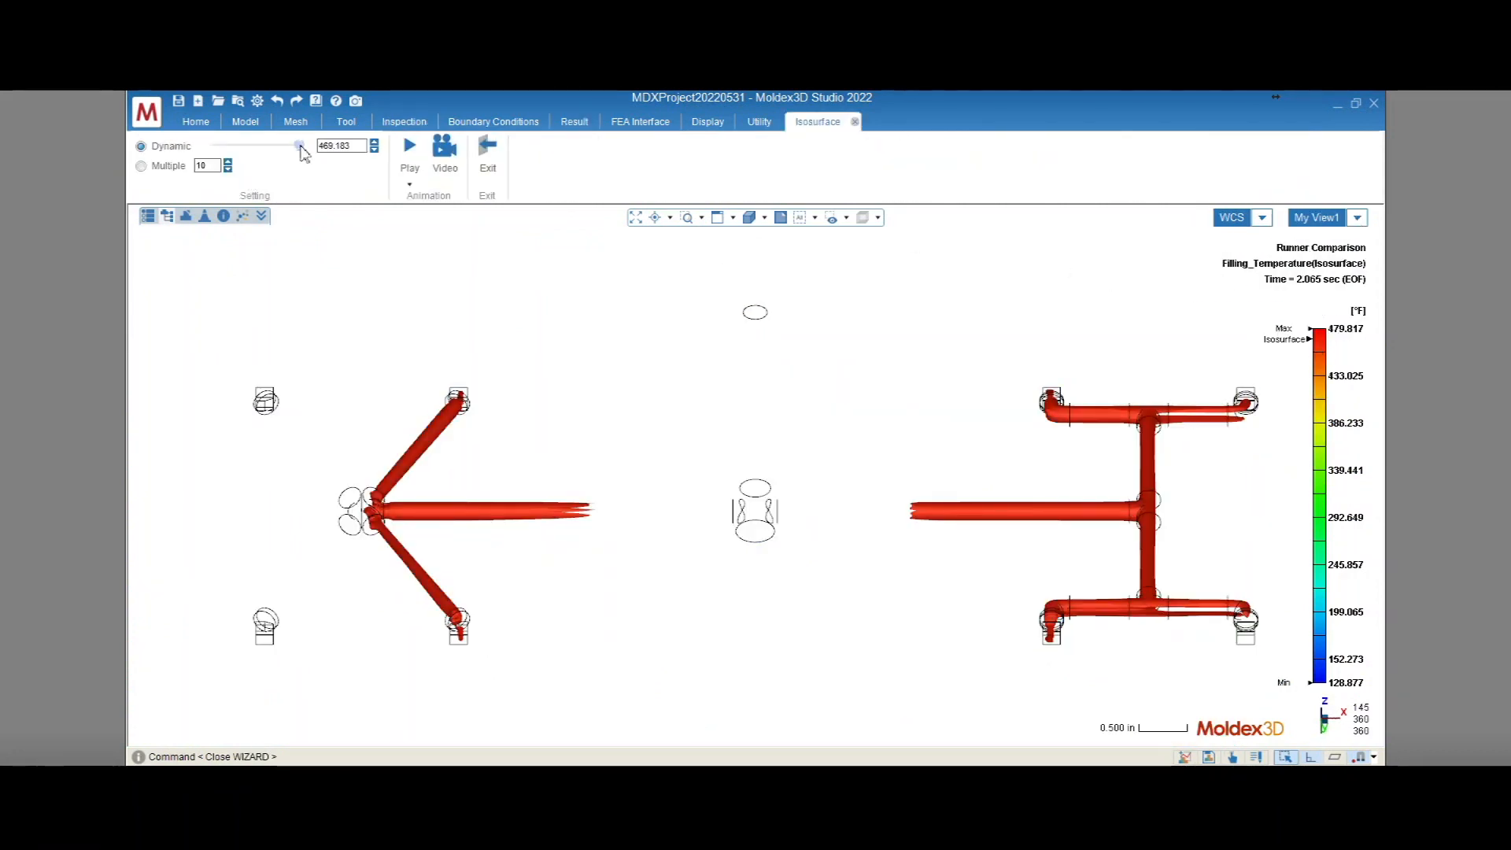
# Step: Sweep the isosurface threshold from near minimum to near maximum temperature, then exit to the full contour
pyautogui.moveTo(300, 145); pyautogui.dragTo(240, 145)
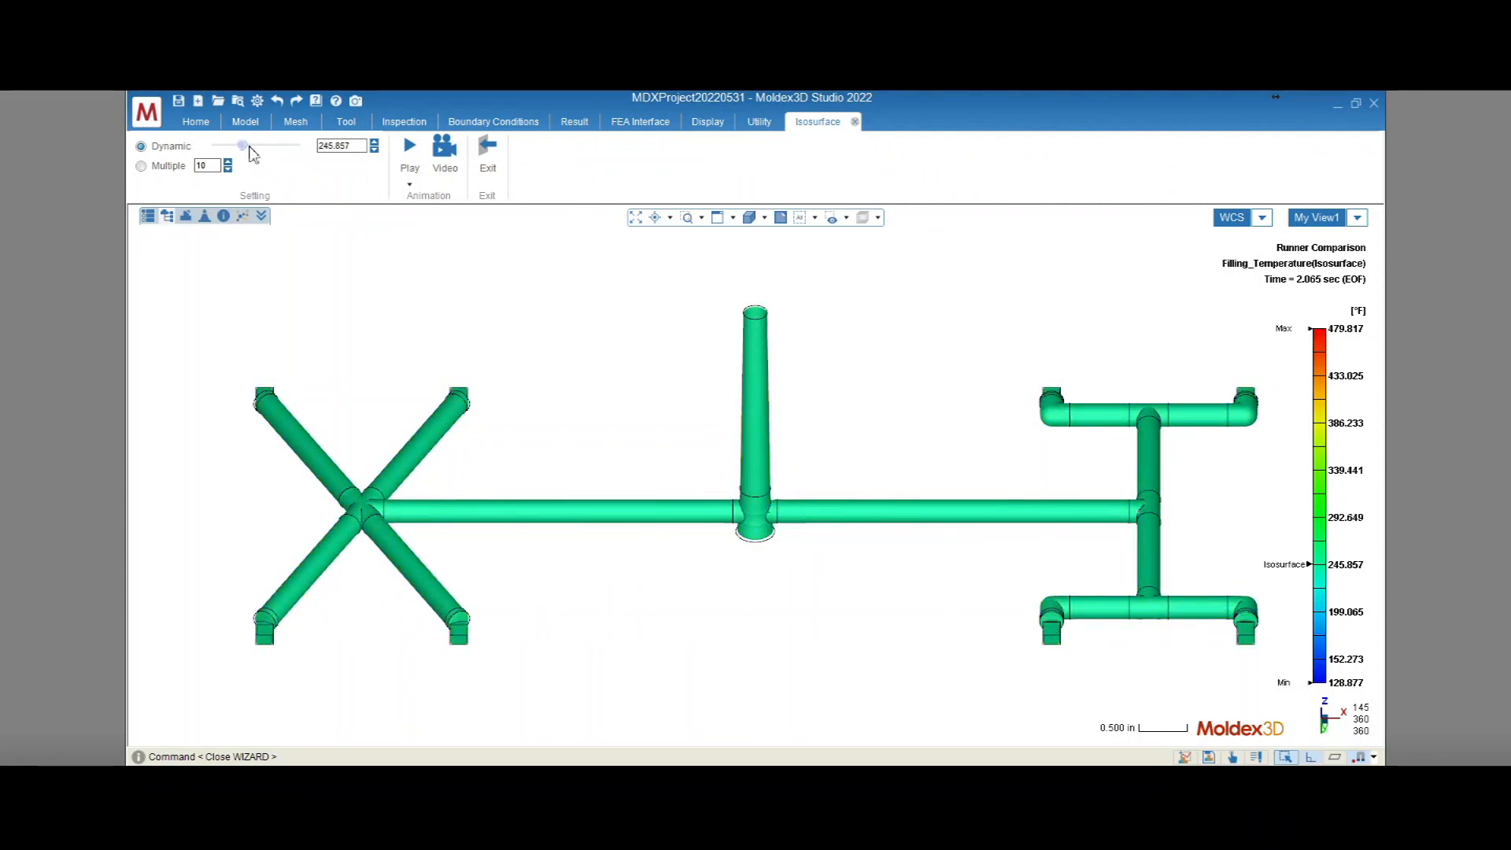
pyautogui.moveTo(242, 145); pyautogui.dragTo(291, 145)
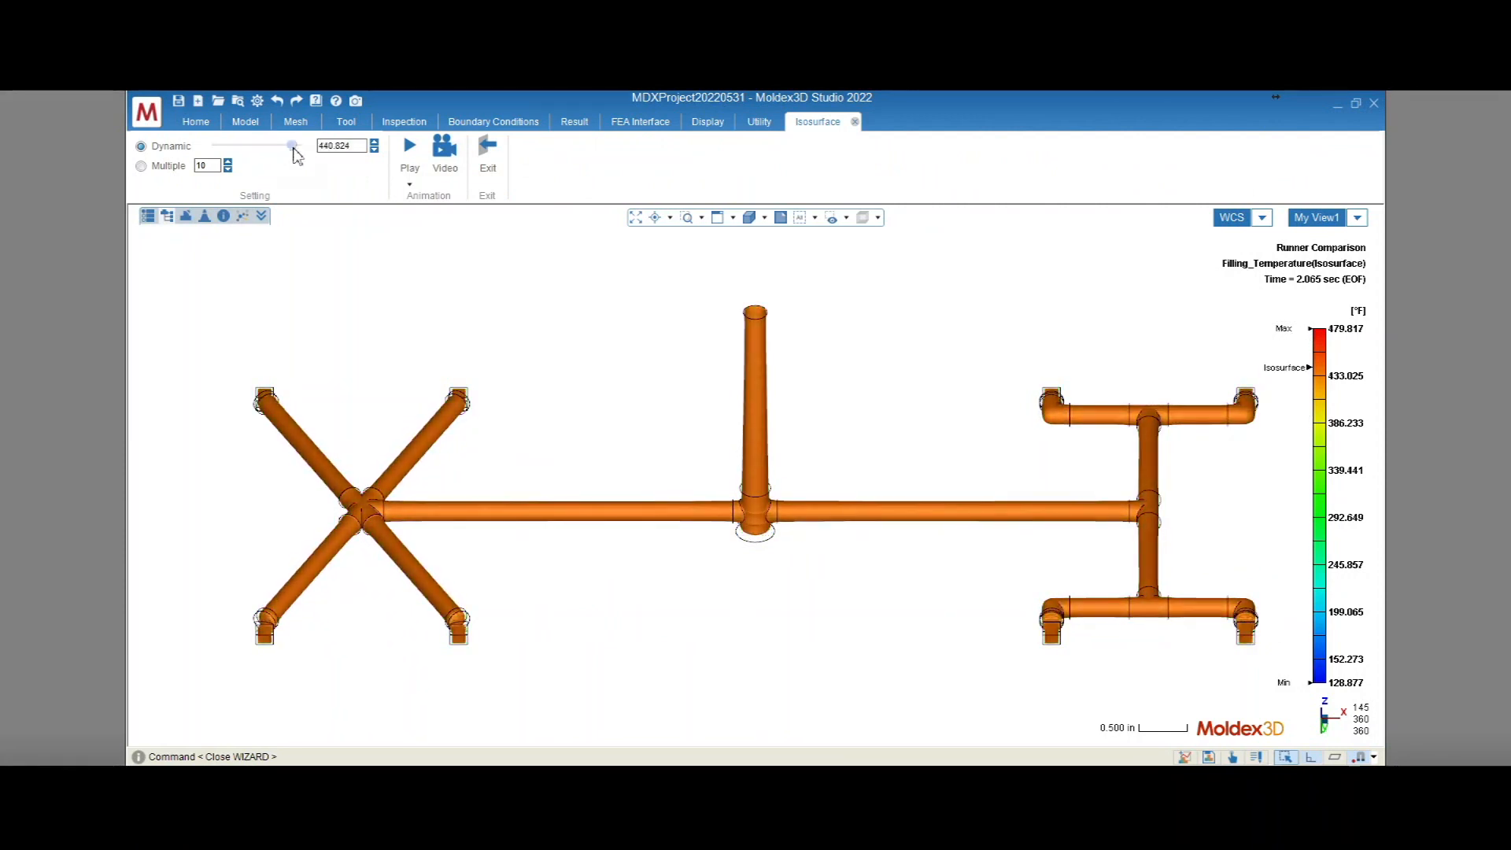
pyautogui.moveTo(291, 146); pyautogui.dragTo(301, 145)
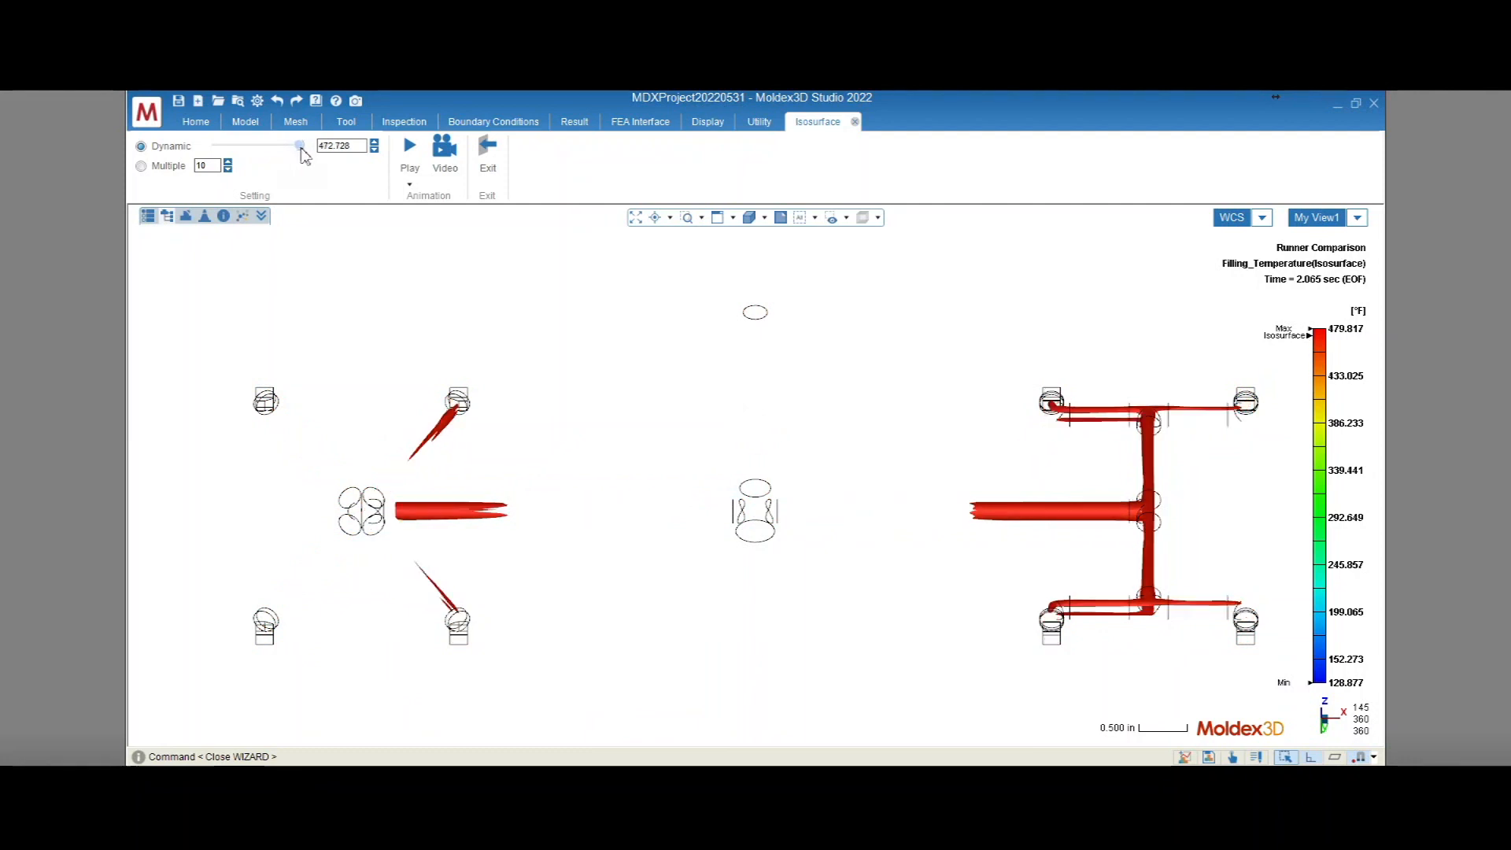
pyautogui.moveTo(299, 146); pyautogui.dragTo(218, 146)
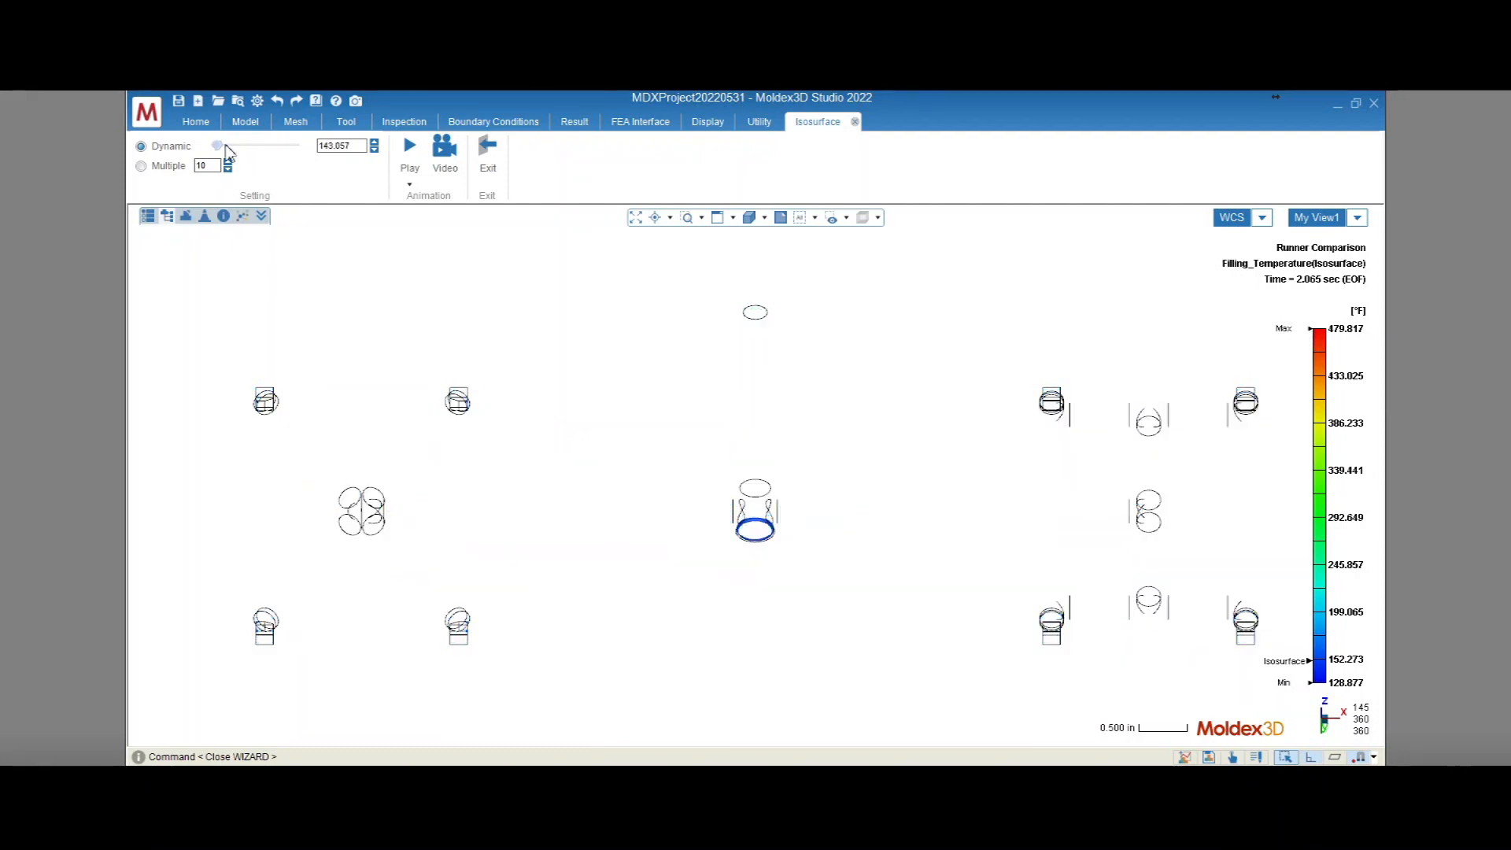
pyautogui.moveTo(219, 146); pyautogui.dragTo(249, 146)
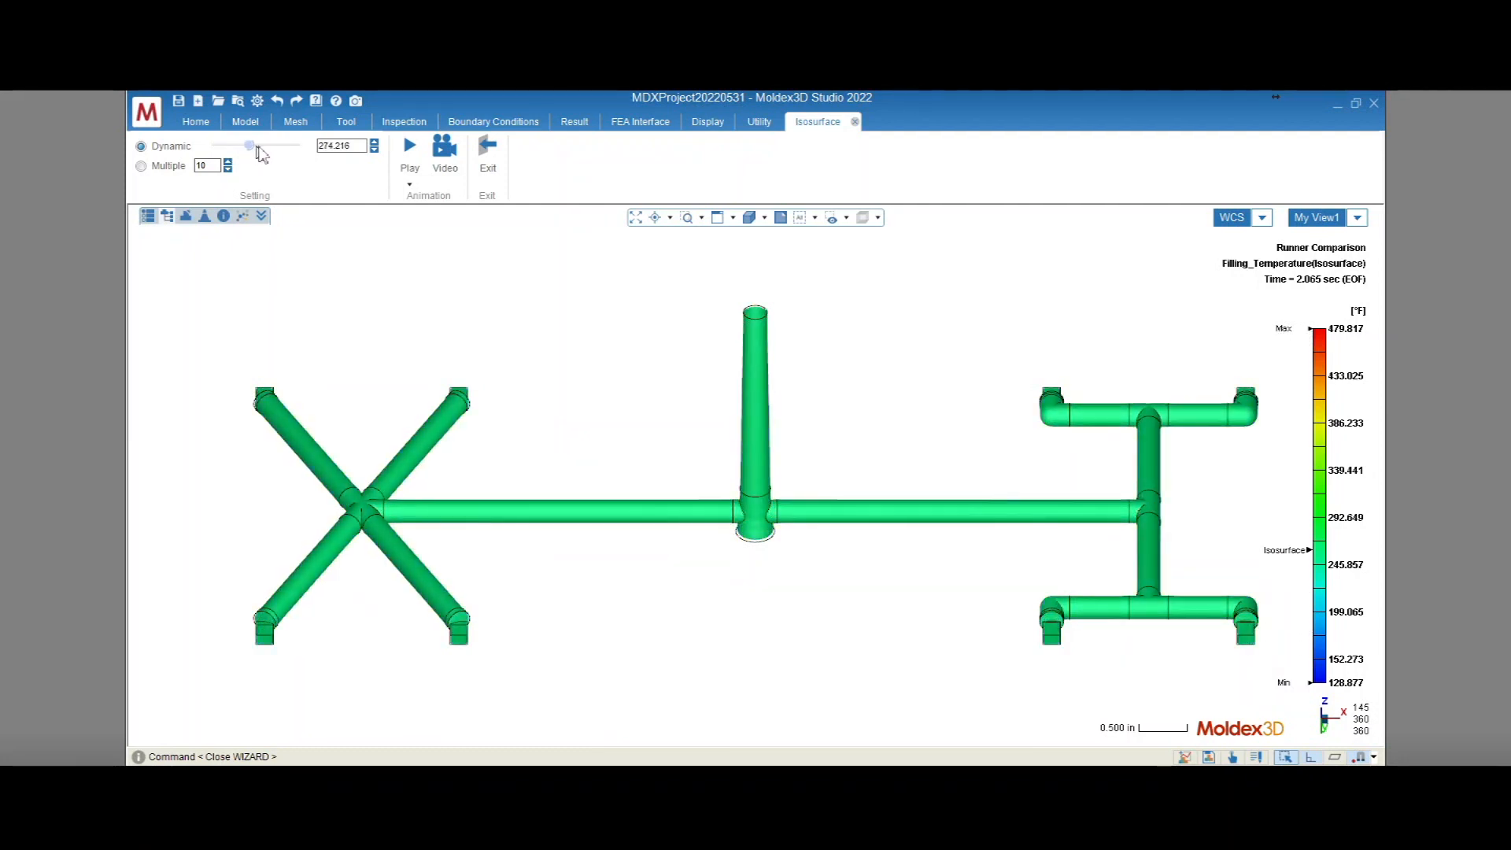
pyautogui.moveTo(248, 146); pyautogui.dragTo(289, 146)
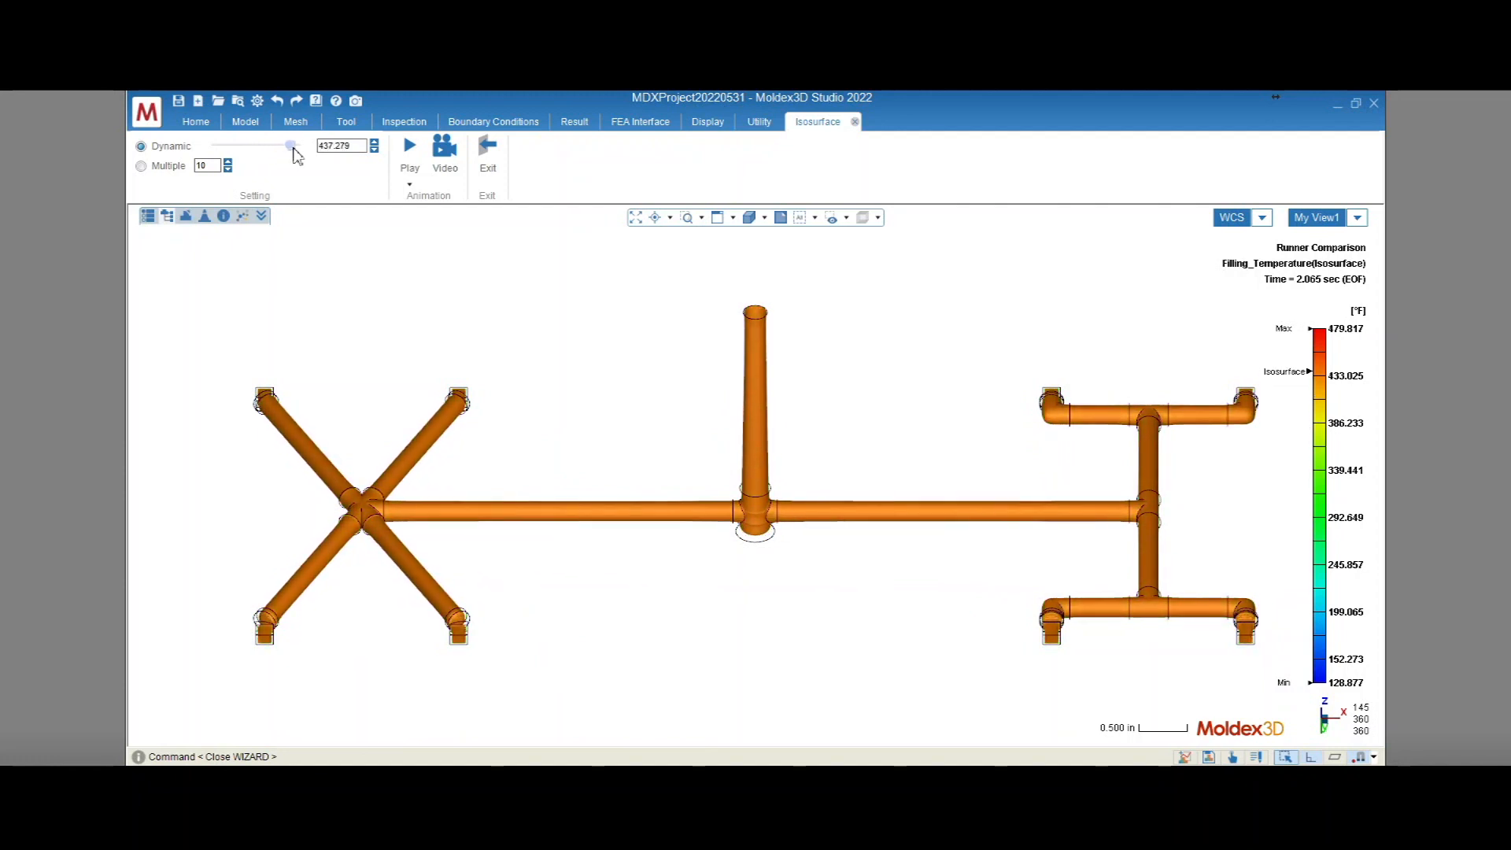
pyautogui.moveTo(290, 145); pyautogui.dragTo(299, 146)
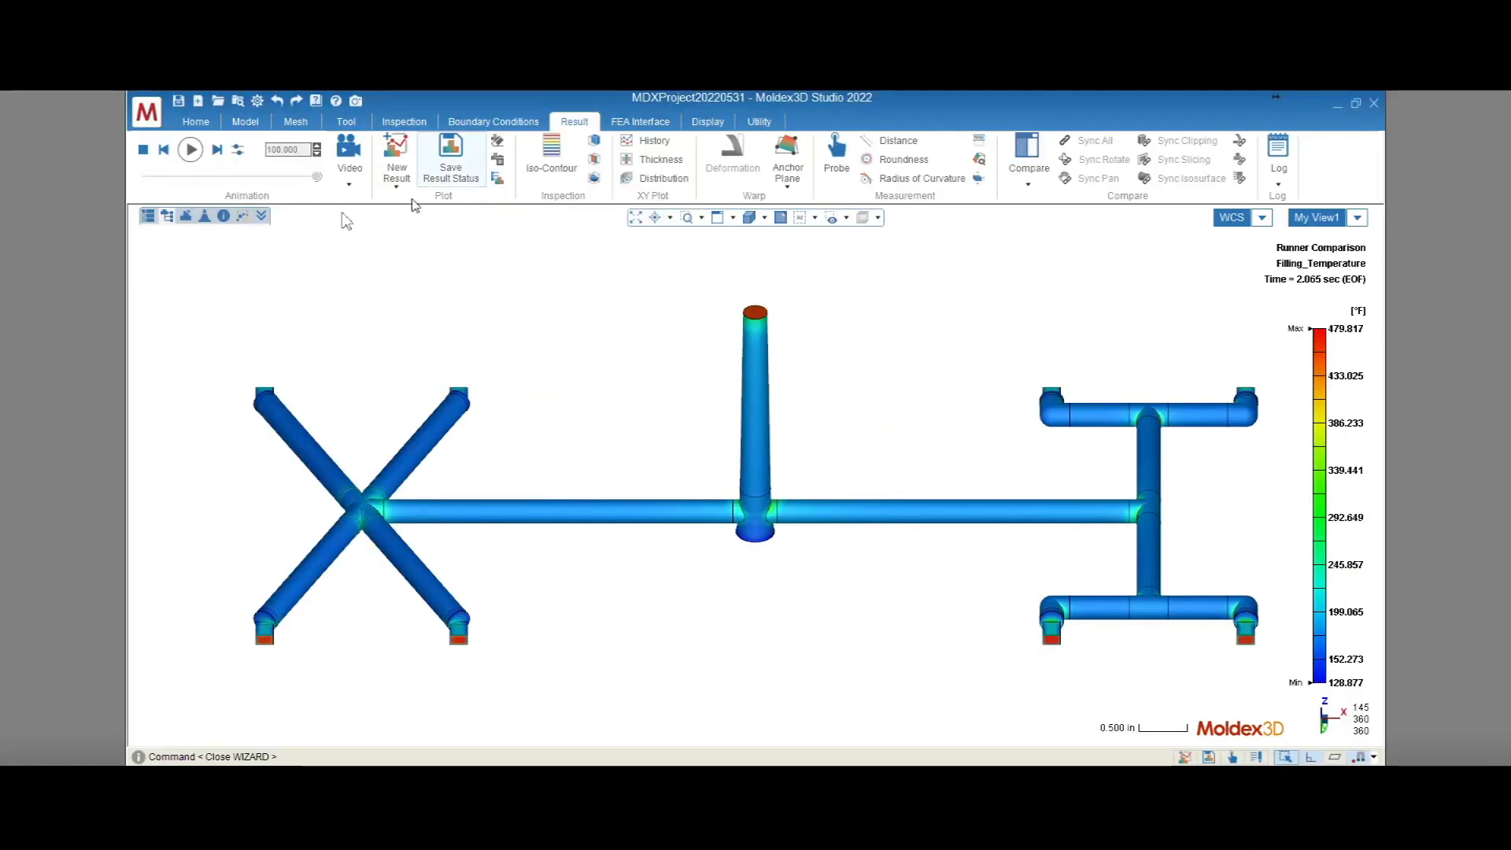
# Step: Review the ABS Polyflam viscosity and PVT curves in the Material Wizard, then close it
pyautogui.click(244, 214)
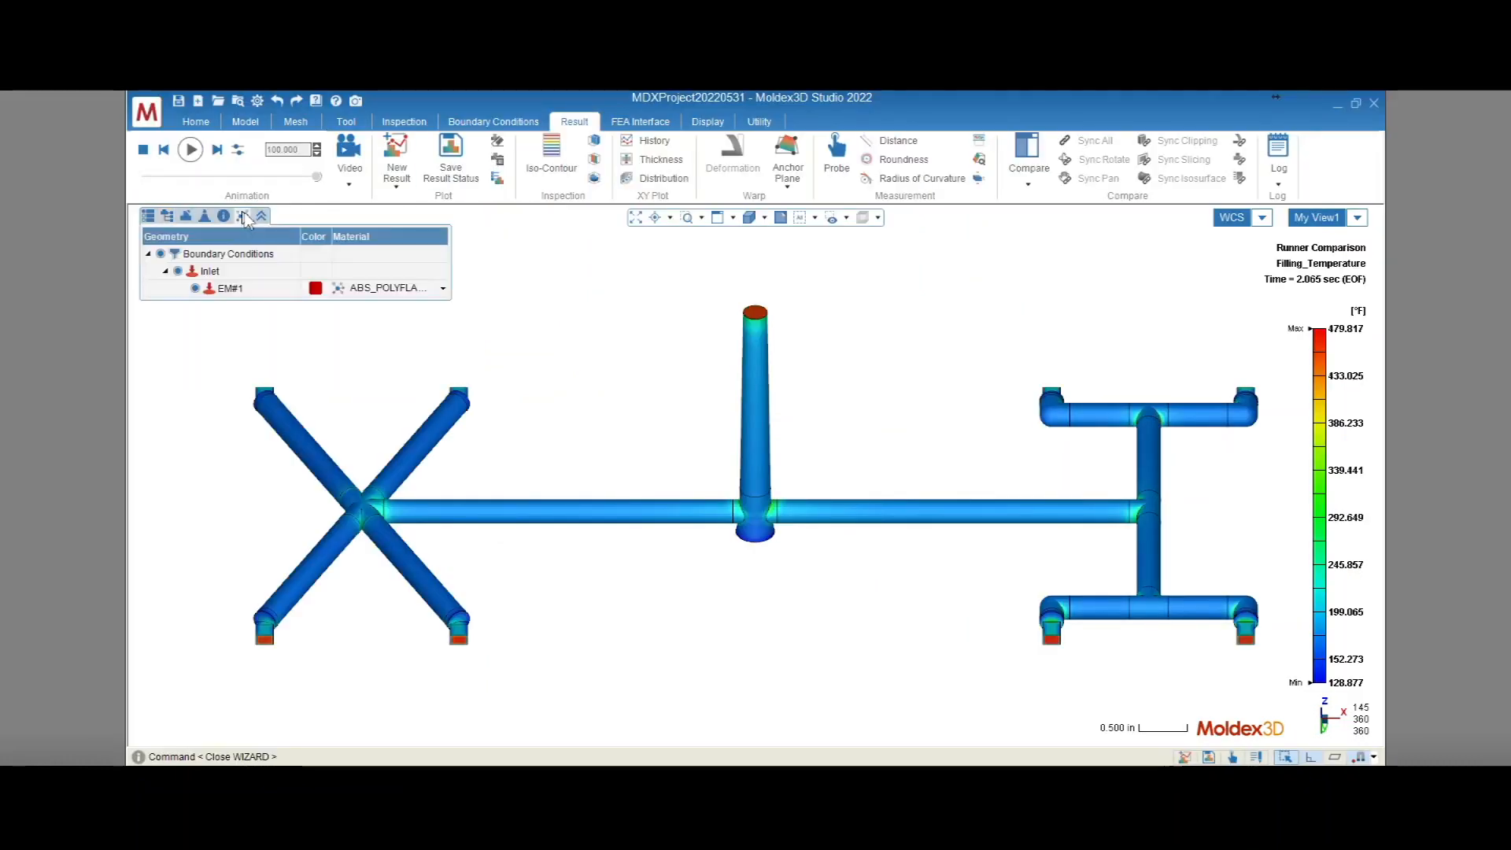
pyautogui.click(442, 287)
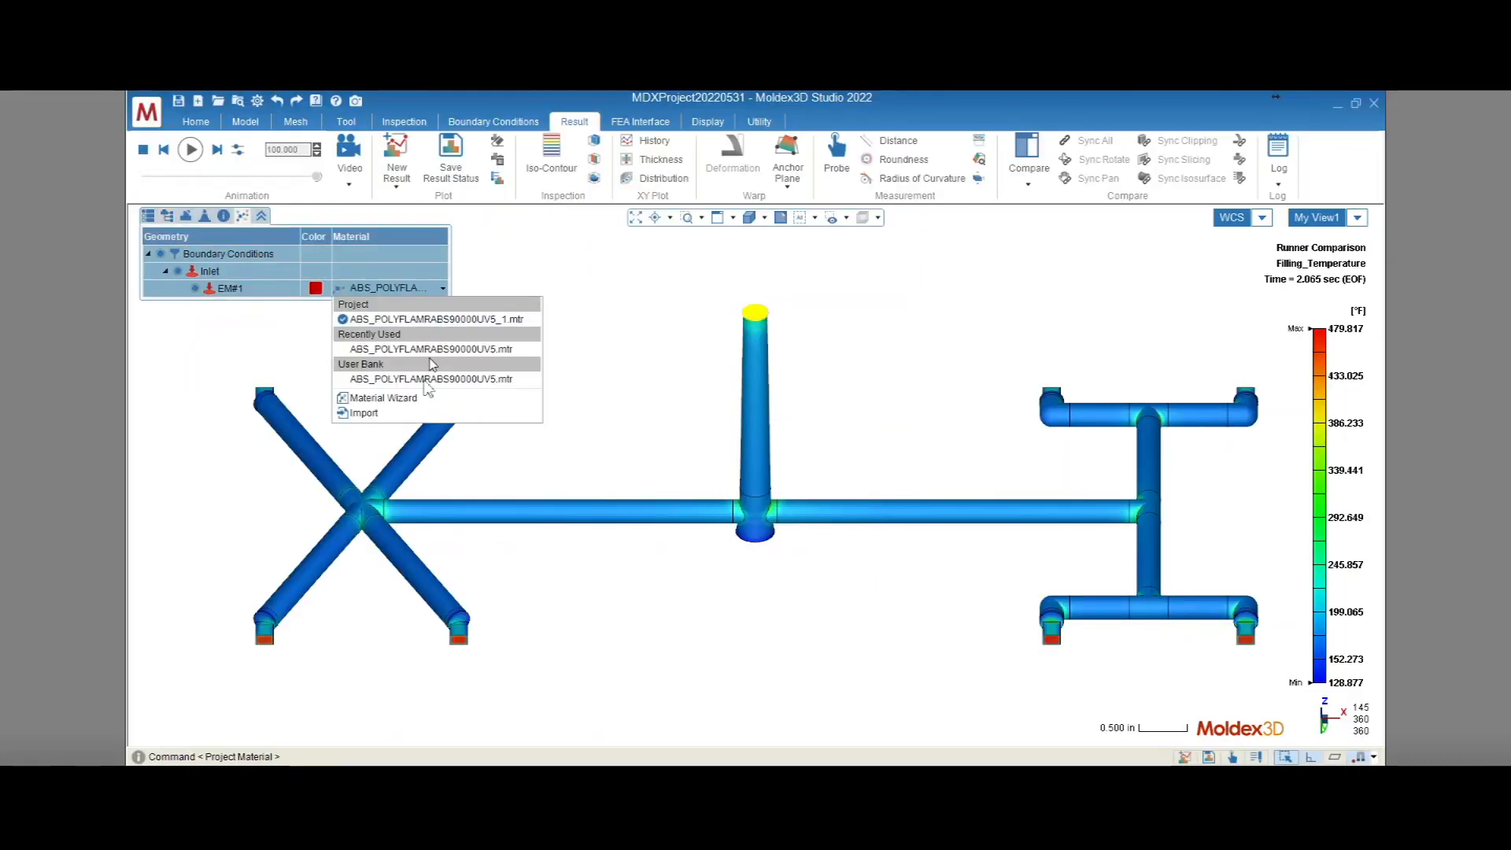
pyautogui.click(383, 399)
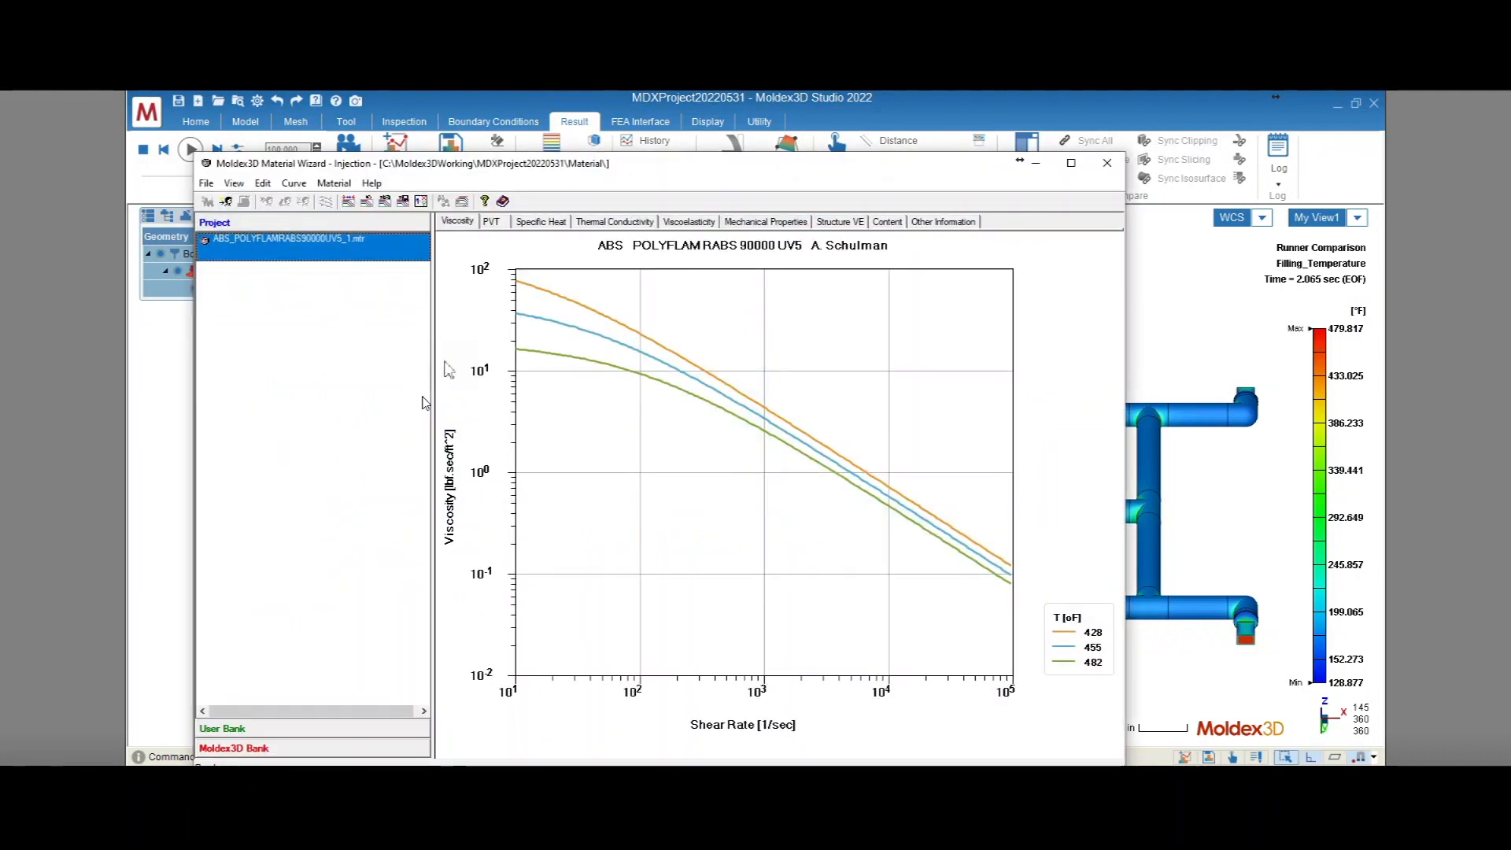
pyautogui.click(491, 222)
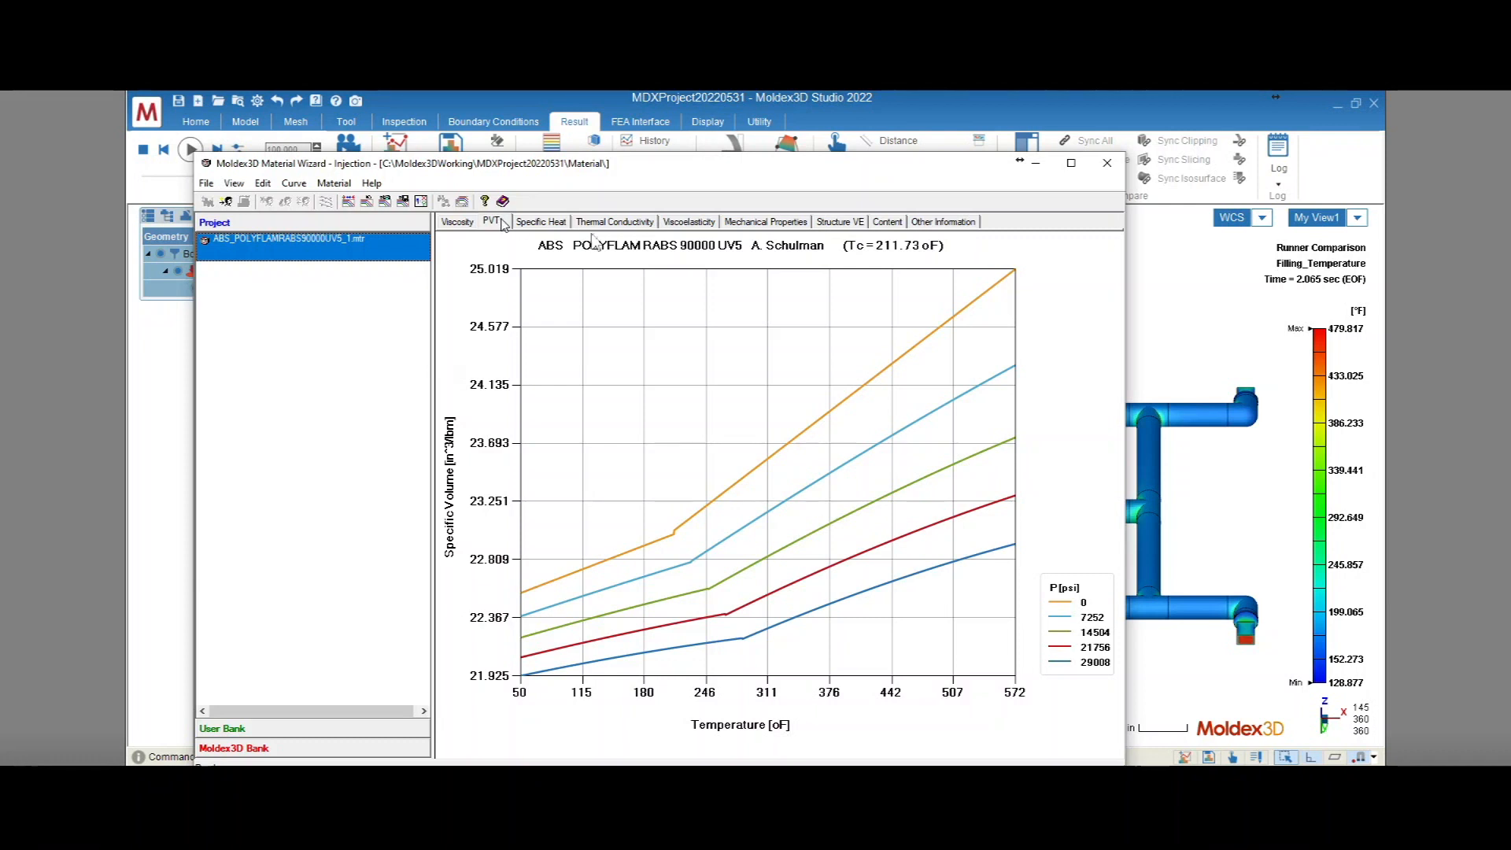
pyautogui.moveTo(883, 669)
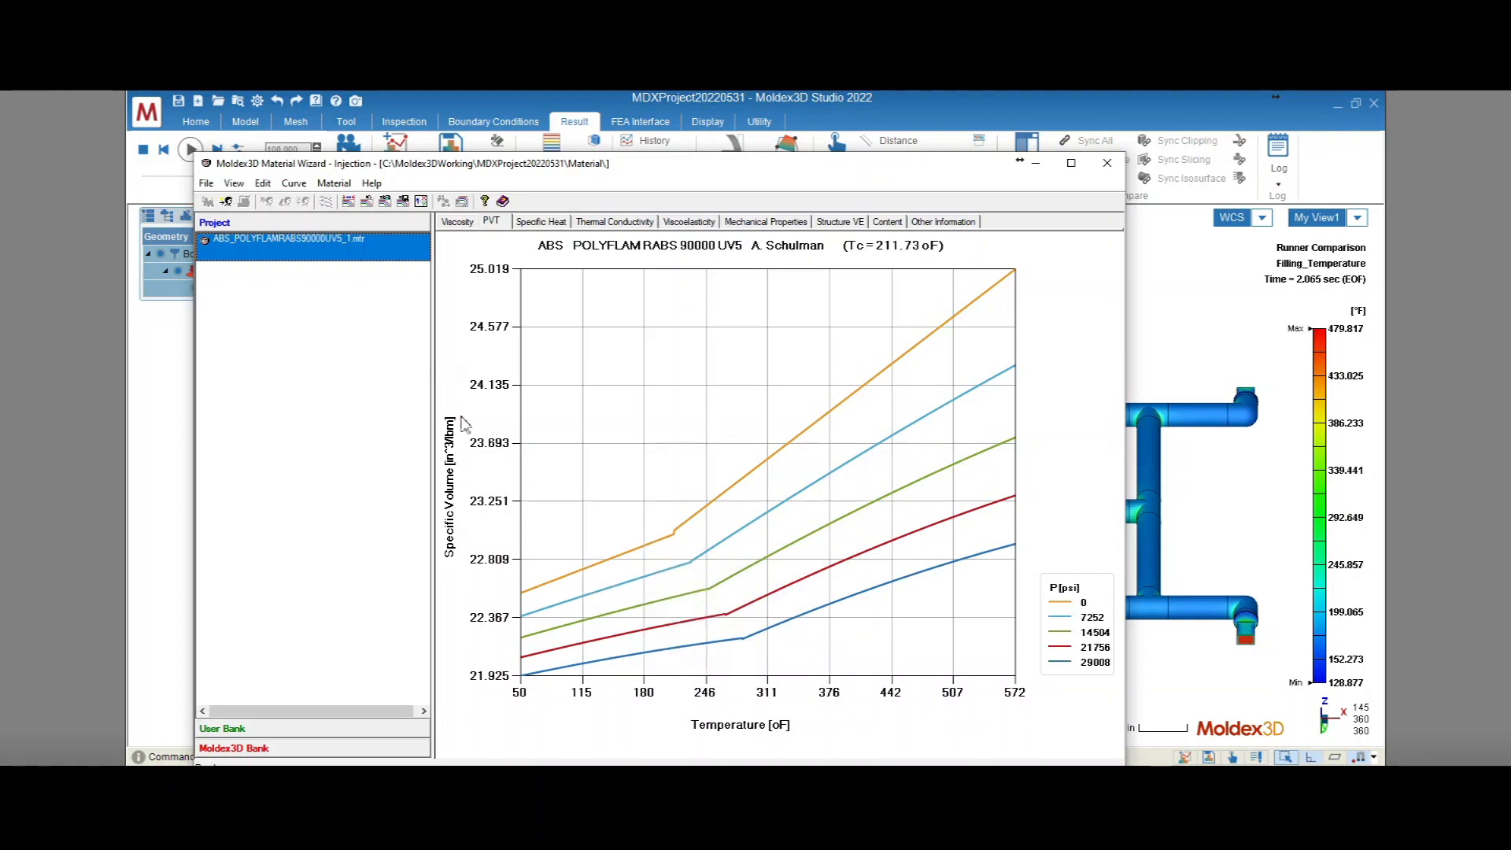
pyautogui.moveTo(1091, 190)
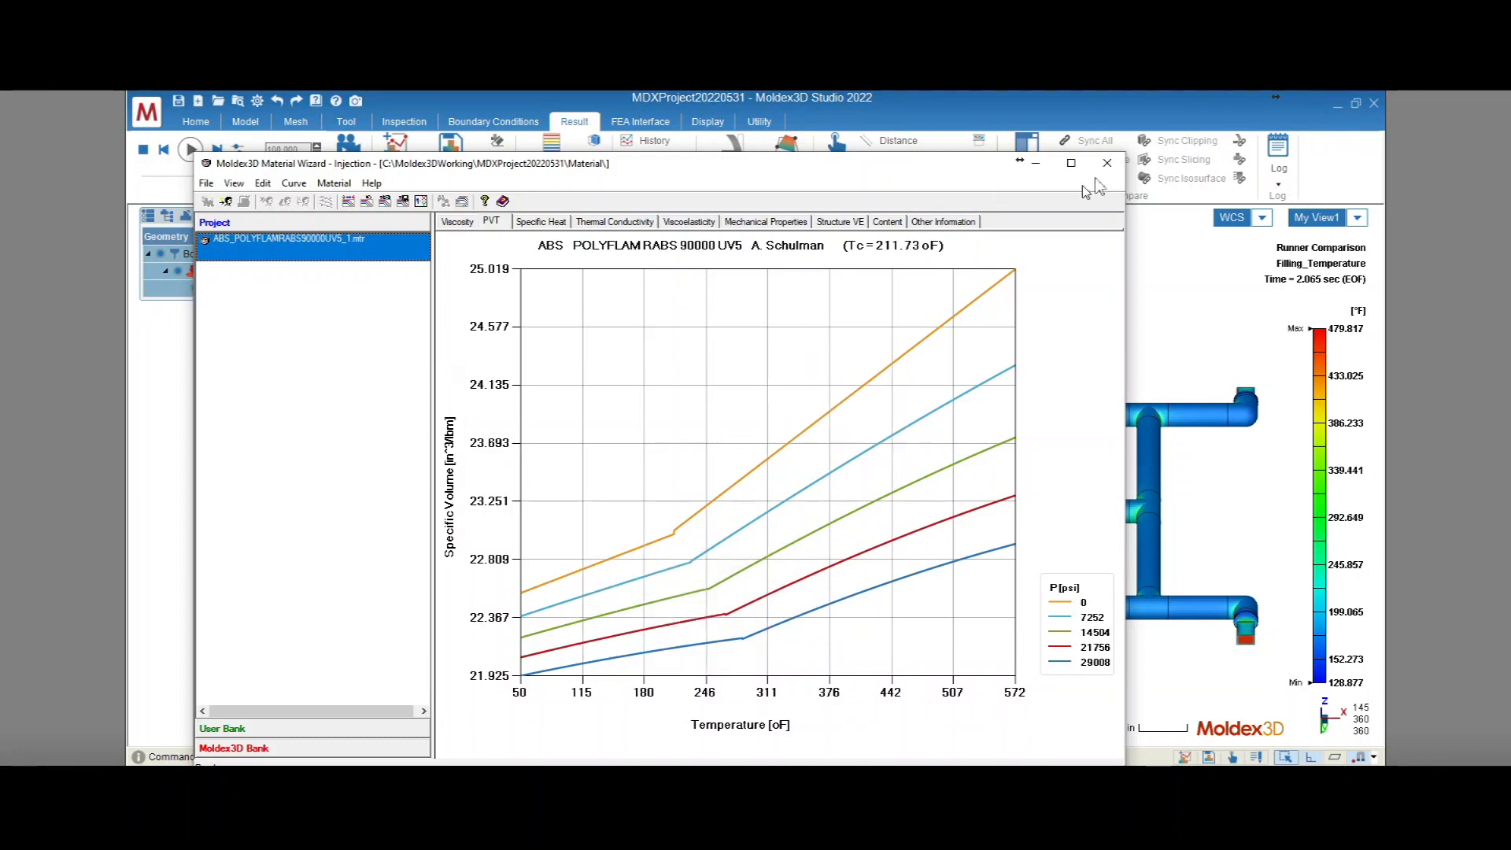
pyautogui.click(1107, 162)
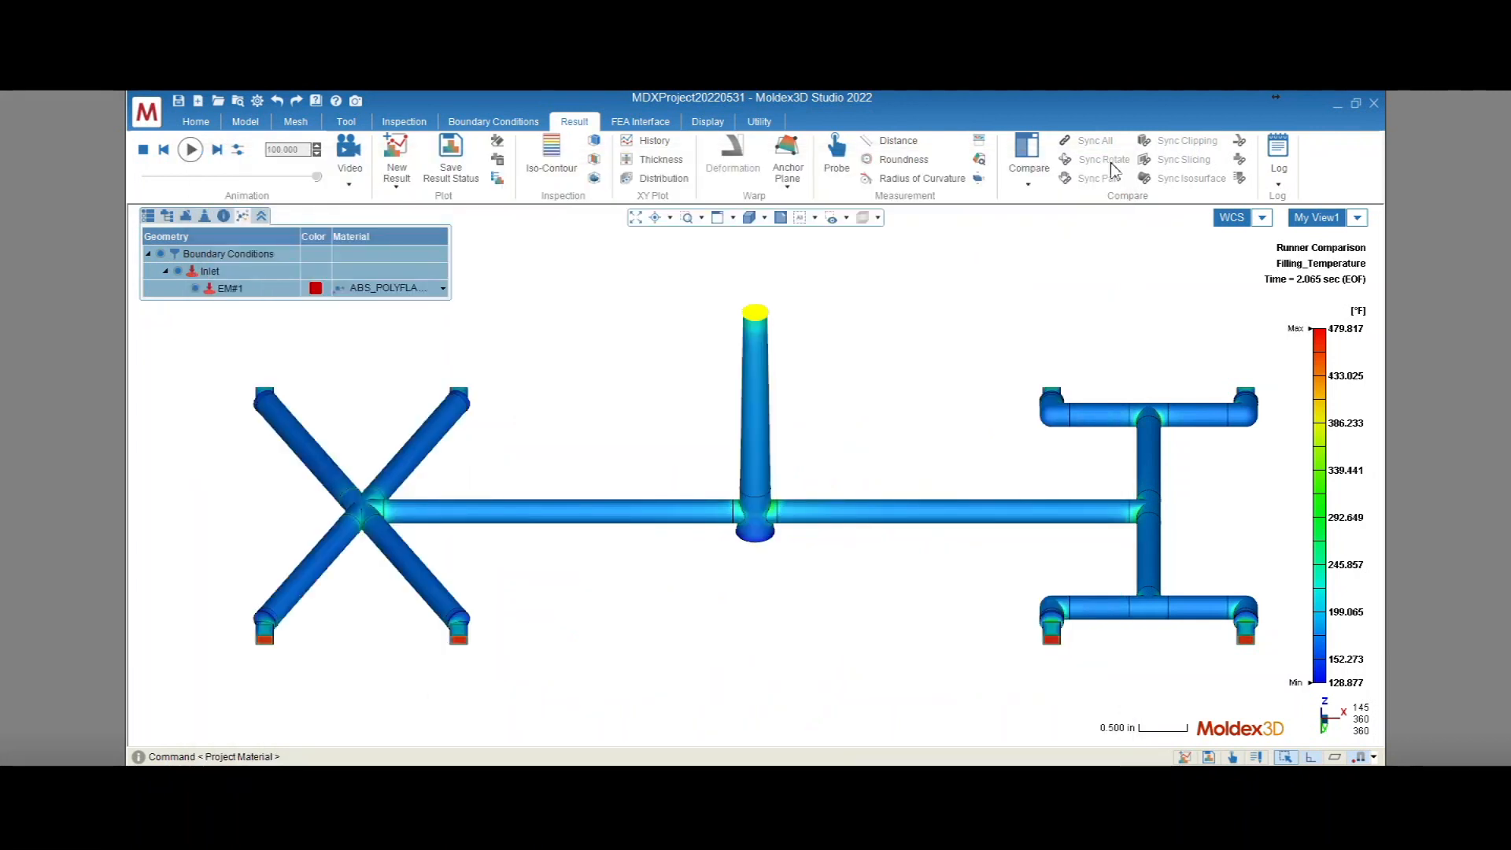
# Step: Build a four-view comparison of temperature, total velocity, max shear rate and viscosity
pyautogui.click(1027, 154)
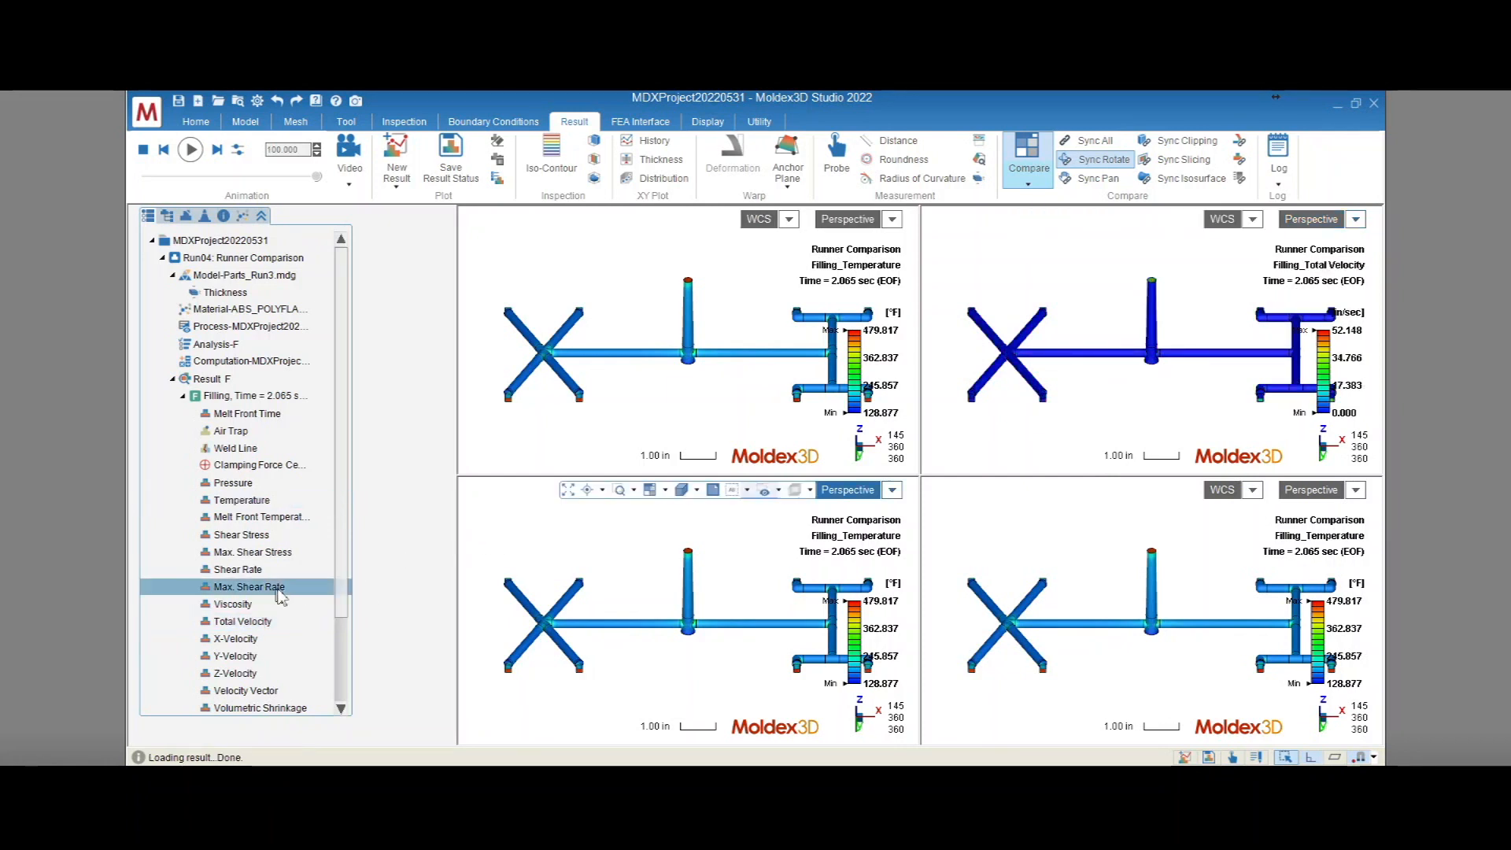
pyautogui.click(232, 604)
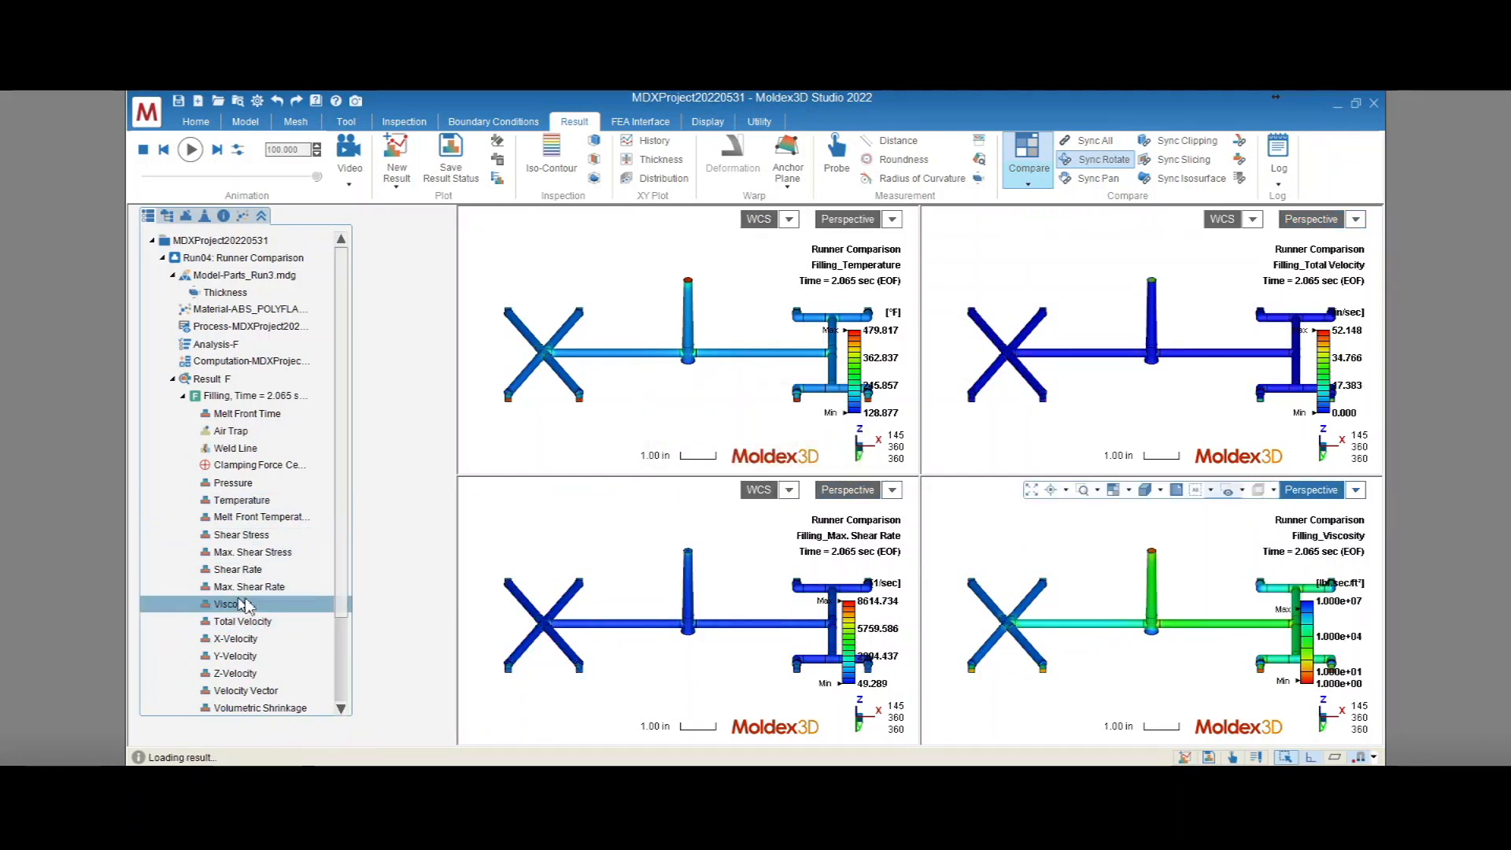